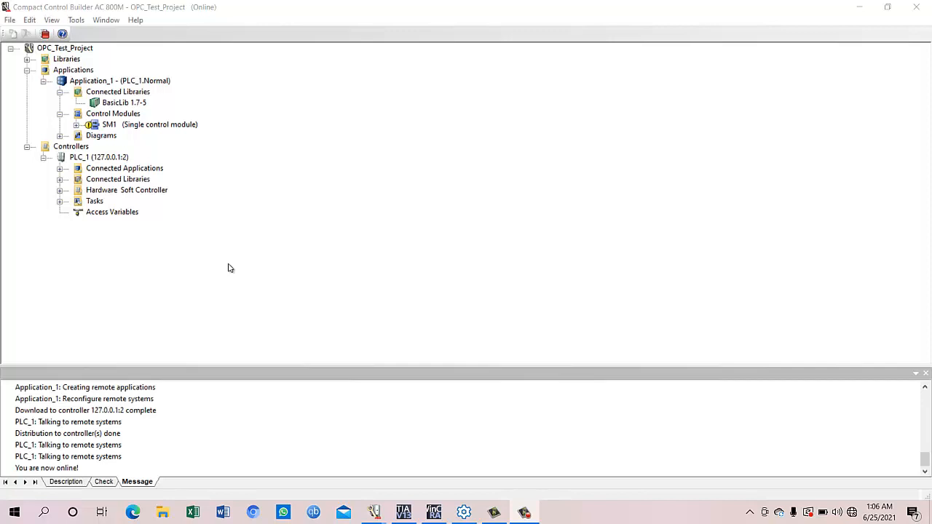
mouse_move(144, 140)
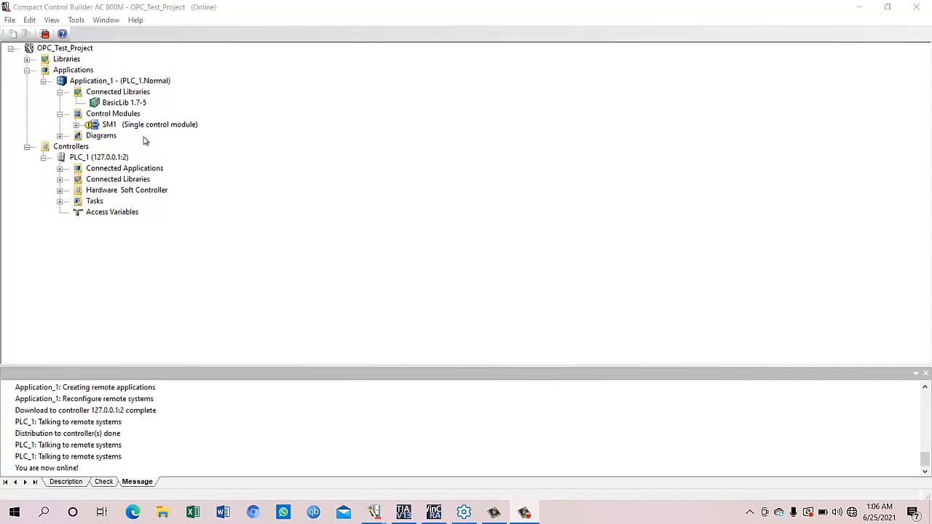
- Open the SM1 control module editor, showing the RS block wiring start and stop to run
click(98, 157)
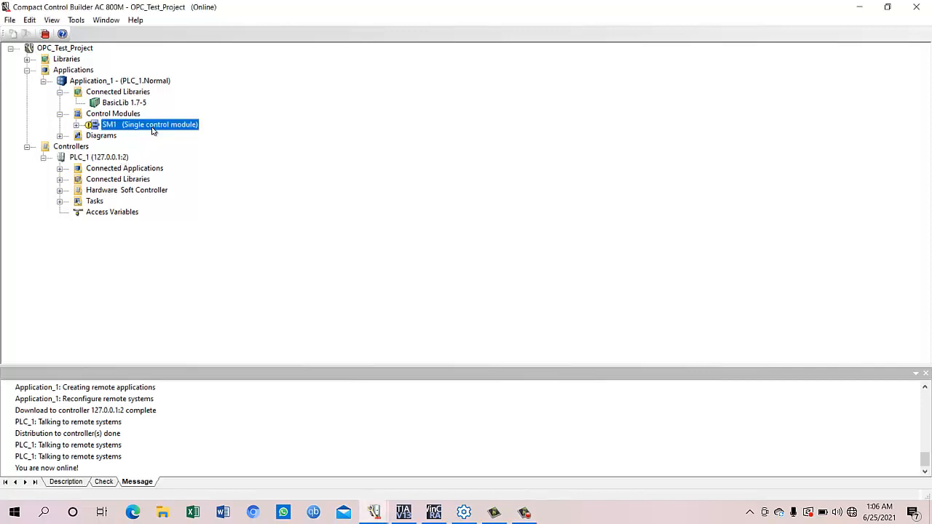
double_click(109, 123)
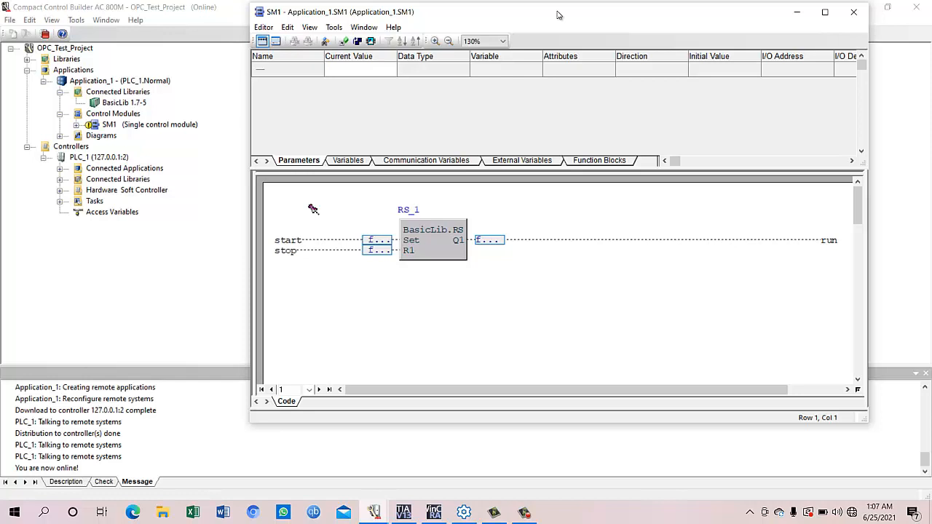
mouse_move(129, 214)
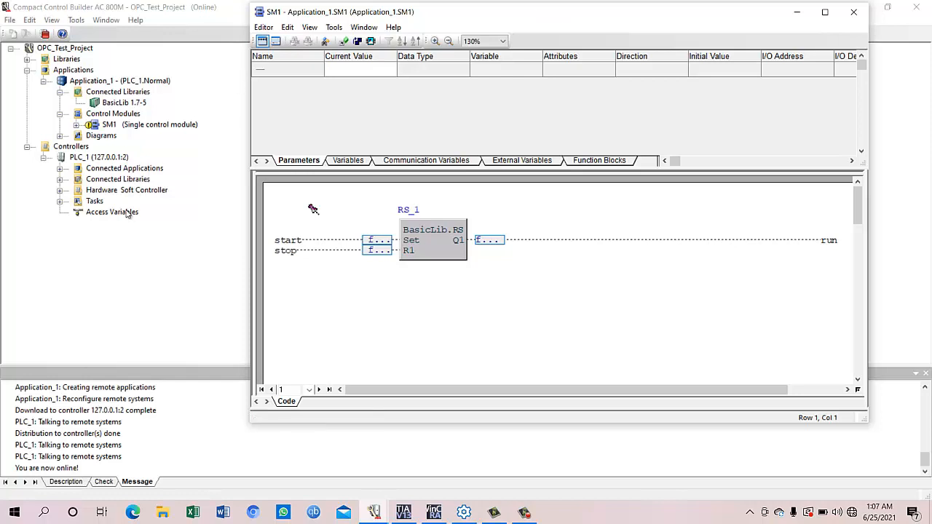
mouse_move(128, 212)
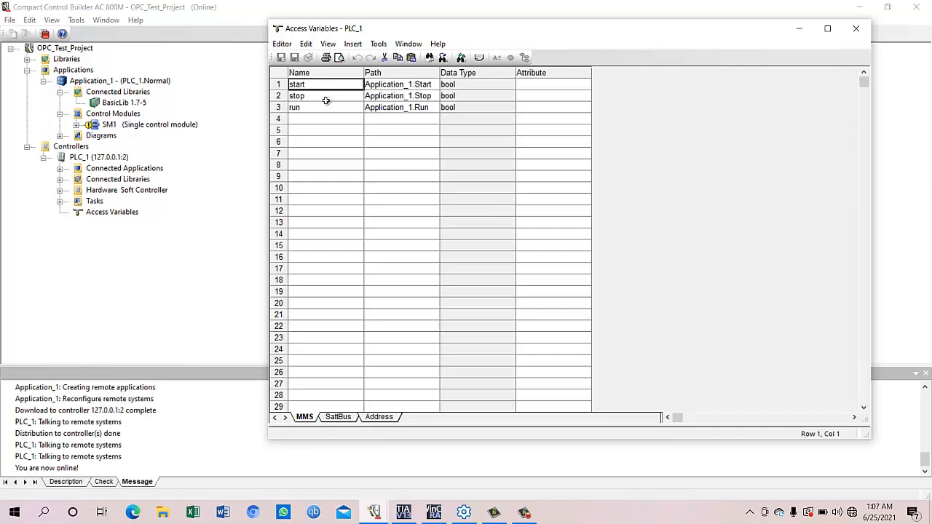
mouse_move(330, 107)
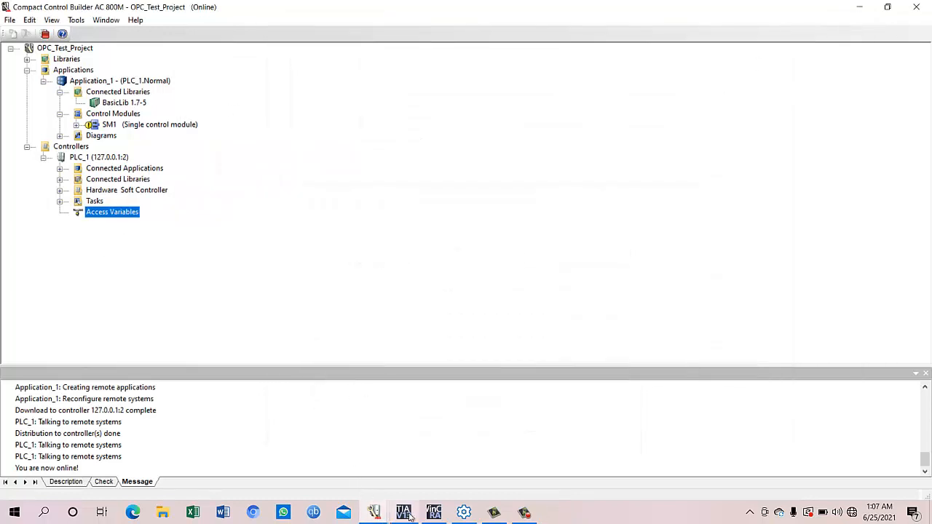
- Switch to TIA Portal and keep Connection_1's communication driver set to OPC UA
click(403, 512)
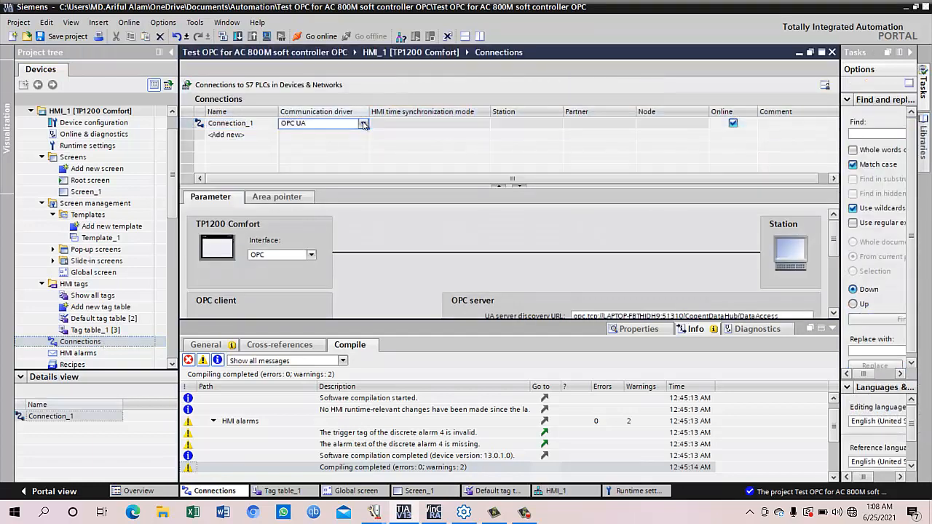
click(317, 123)
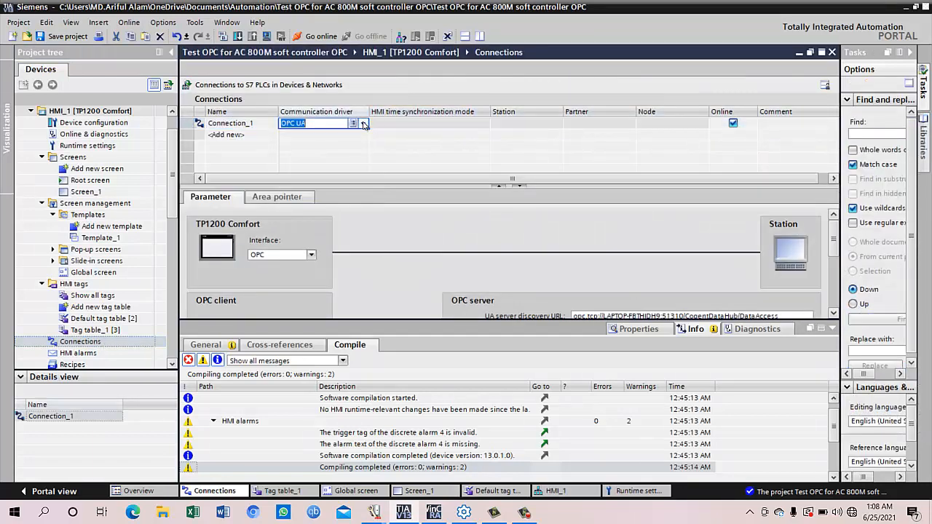
click(364, 123)
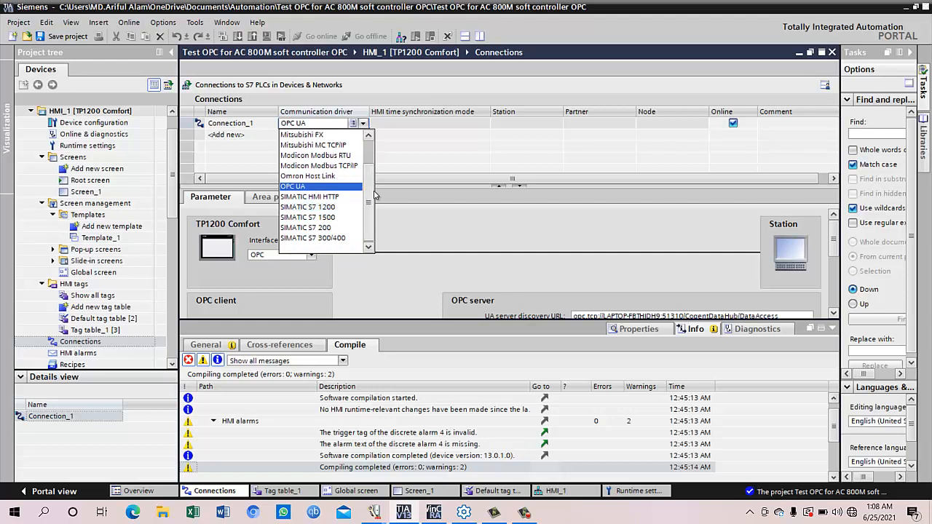
click(293, 186)
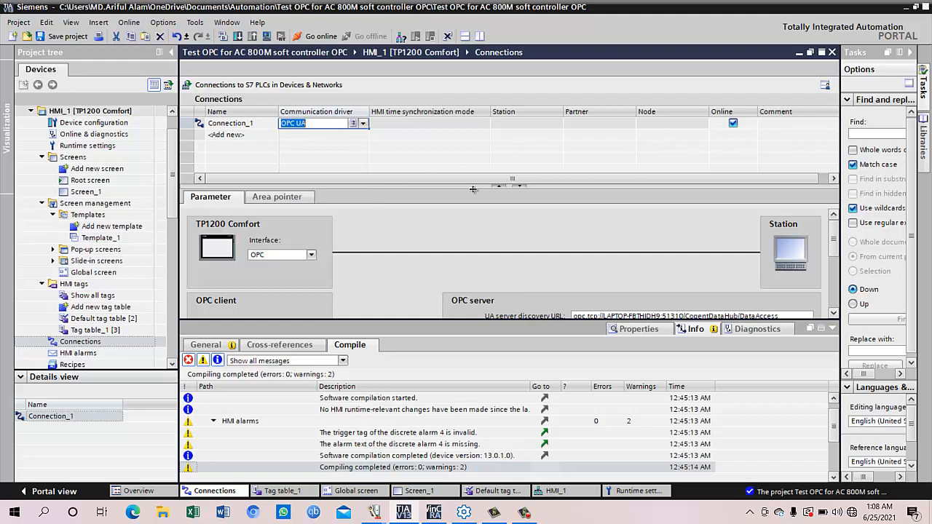
mouse_move(474, 190)
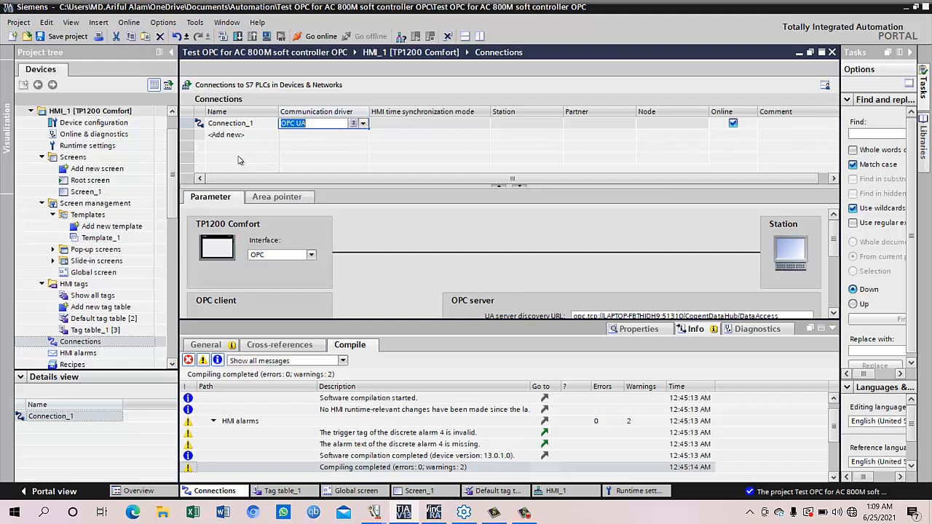
mouse_move(416, 318)
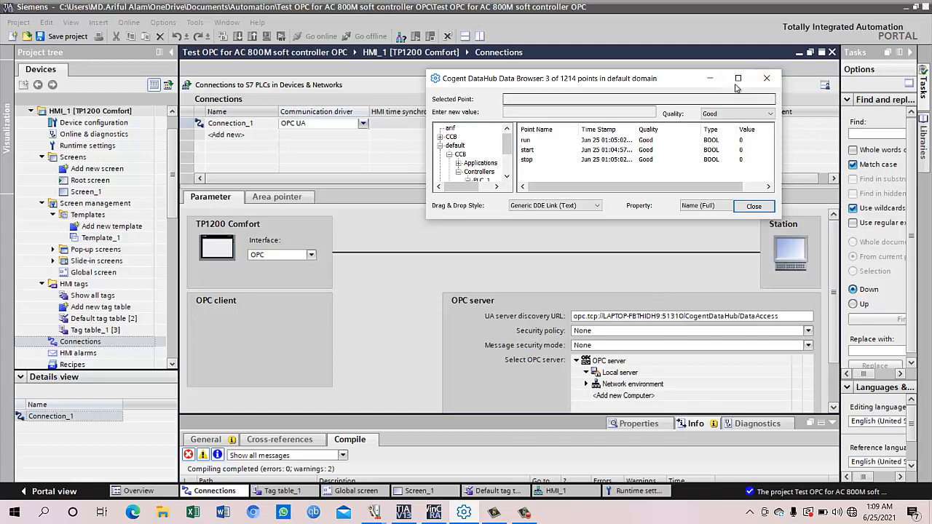
- Maximize the Data Browser to view the run, start and stop points under PLC_1
click(738, 78)
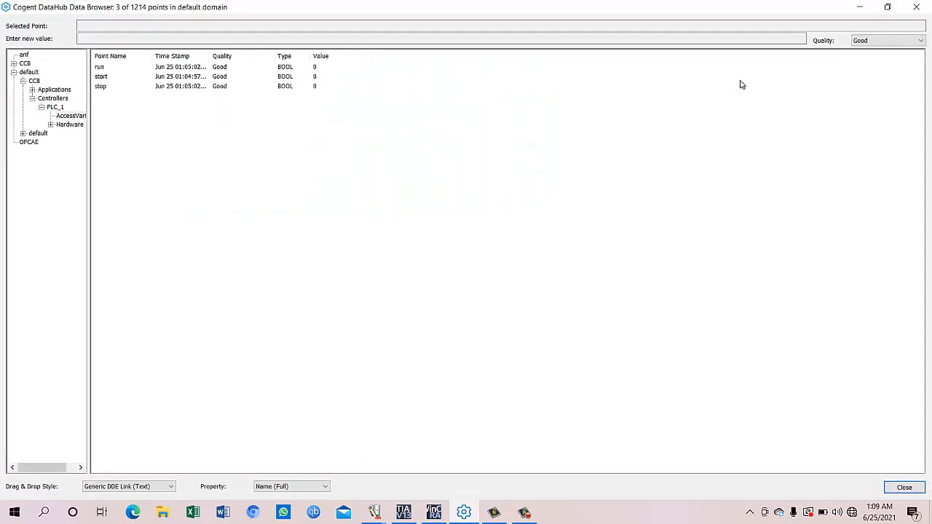
mouse_move(593, 516)
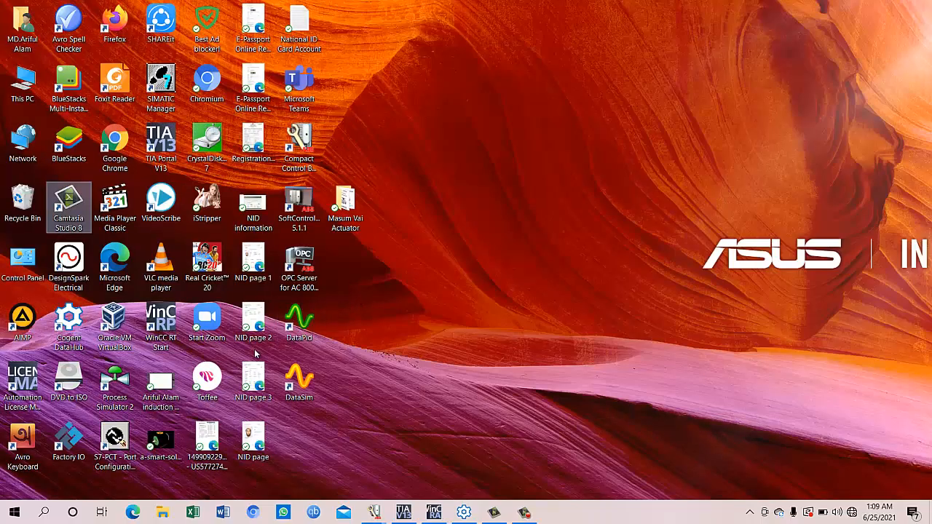
mouse_move(69, 321)
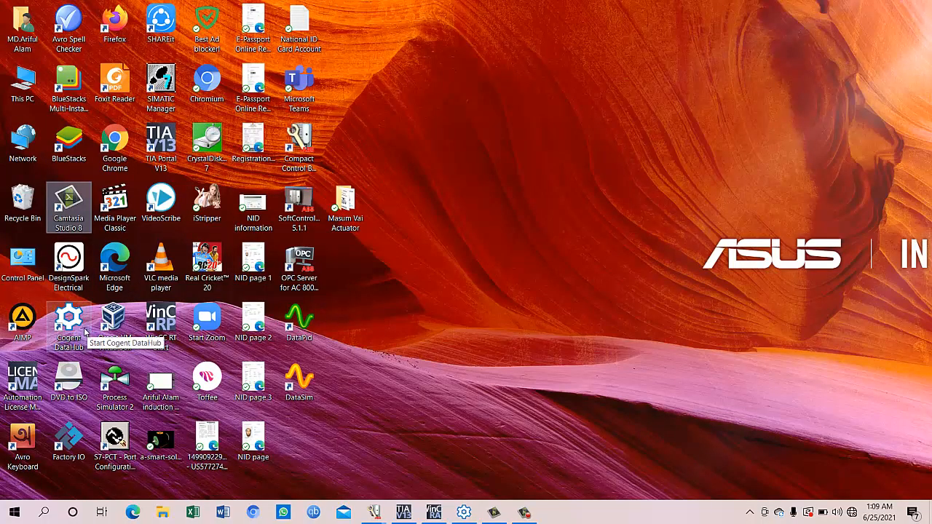
mouse_move(746, 508)
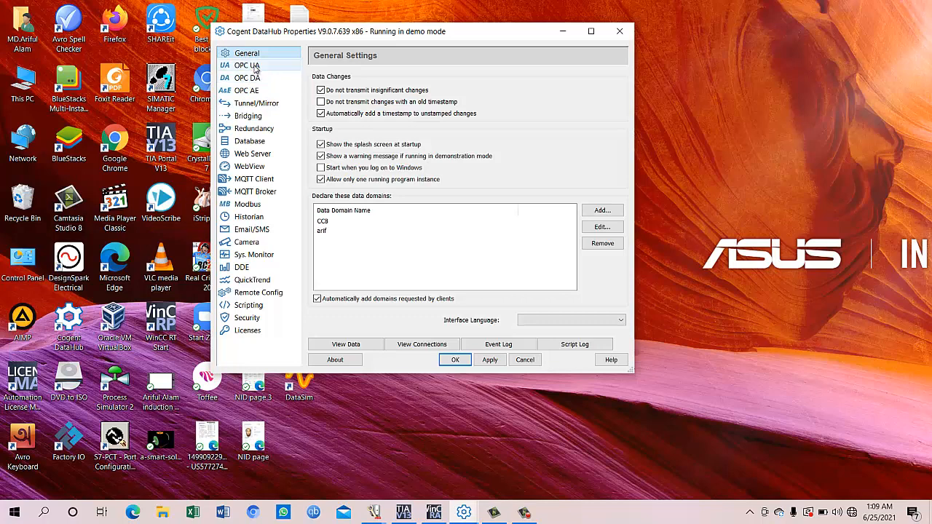
- Show the OPC DA configuration and select the OPC001 client connection
click(247, 78)
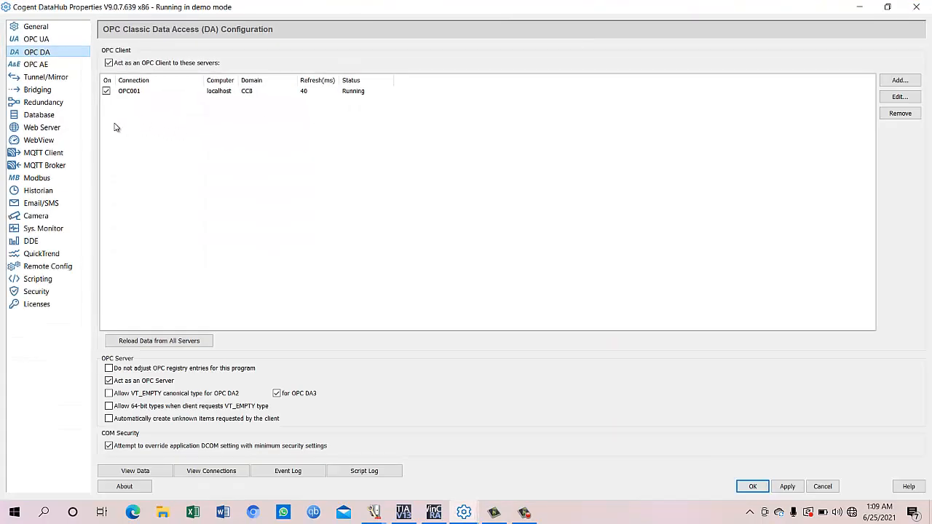
mouse_move(195, 98)
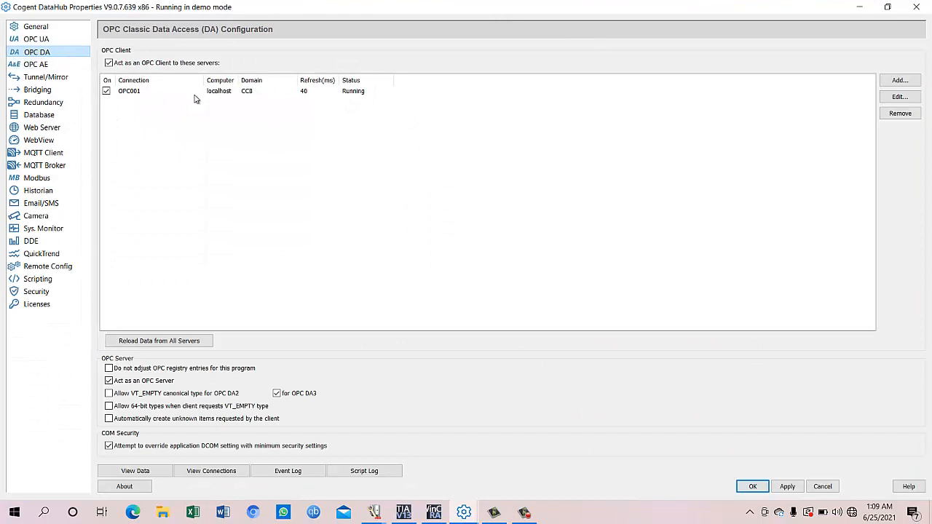
mouse_move(215, 101)
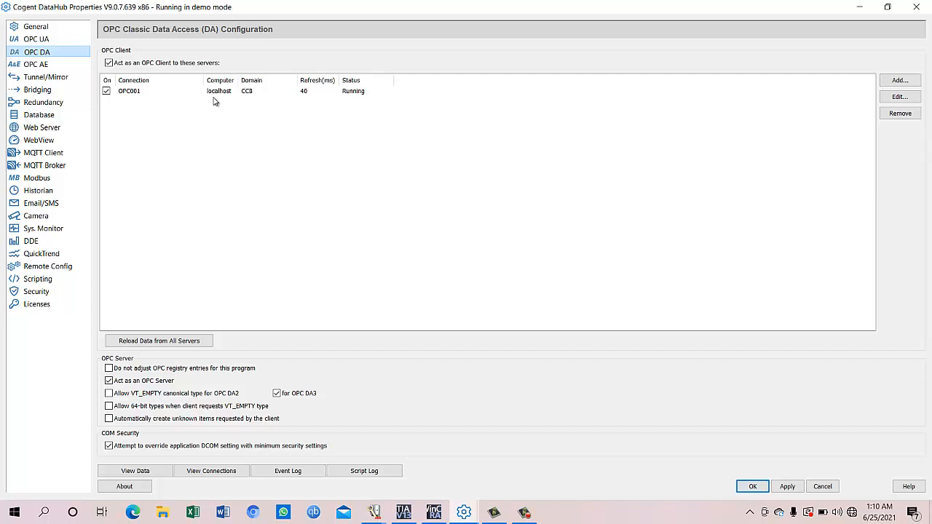
mouse_move(195, 106)
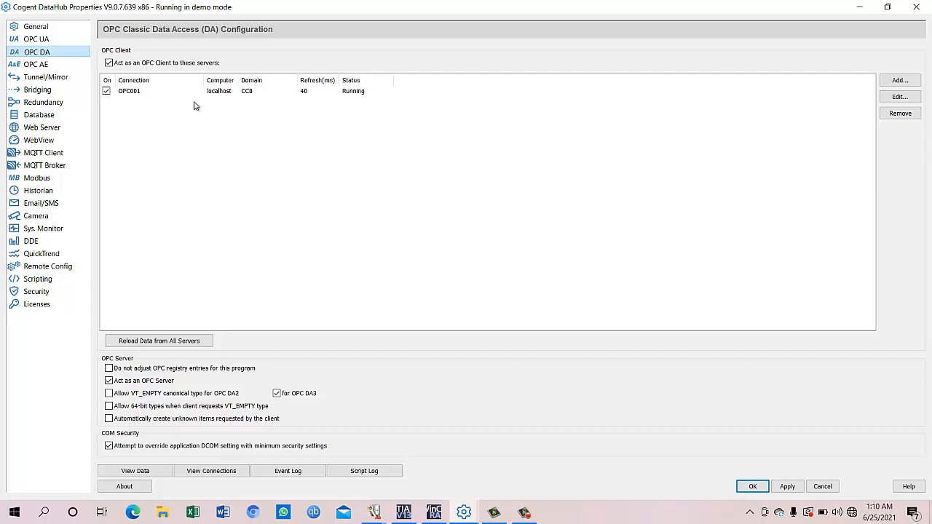
mouse_move(153, 95)
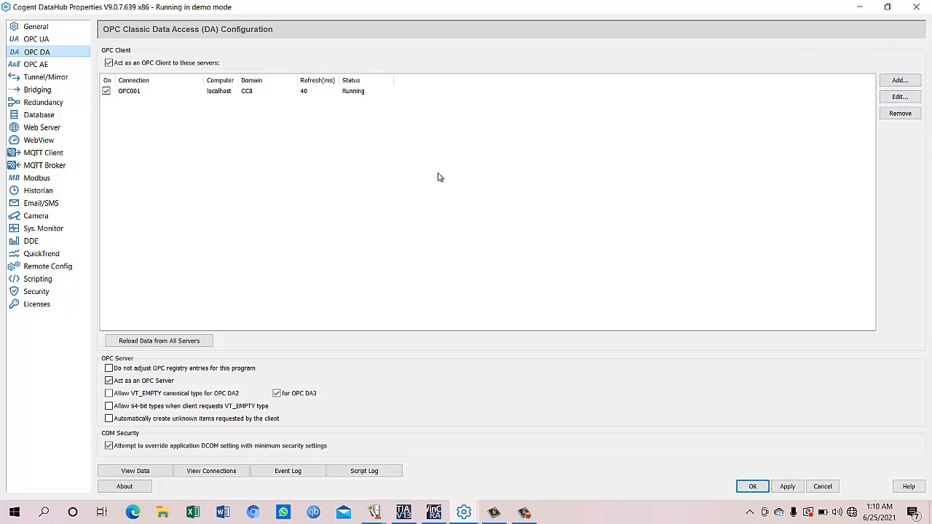
mouse_move(221, 77)
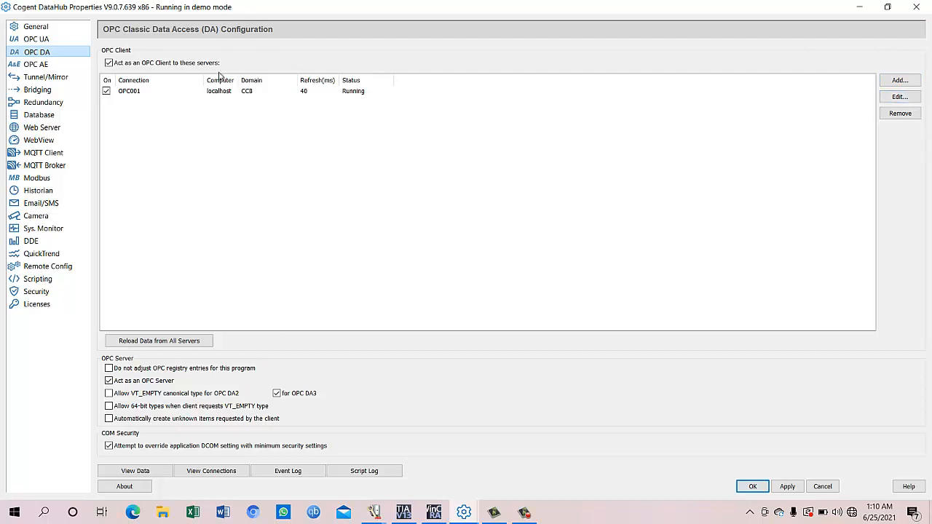
click(900, 96)
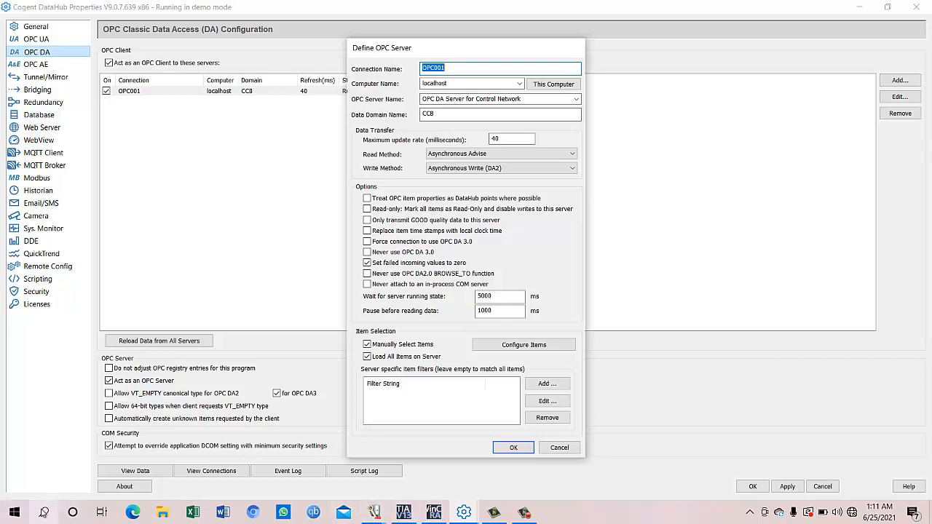
- Move the OPC Server status window aside and open OPC Item Selection for OPC001
click(42, 512)
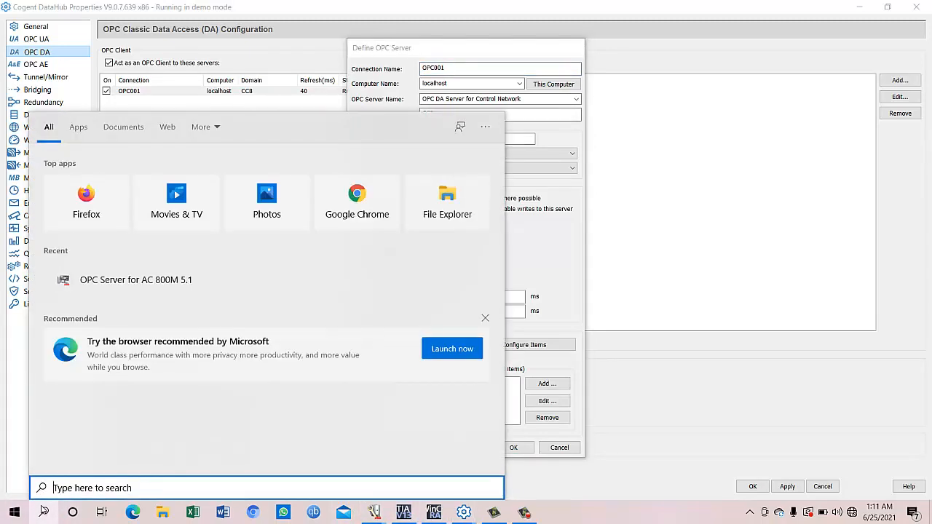
text(op)
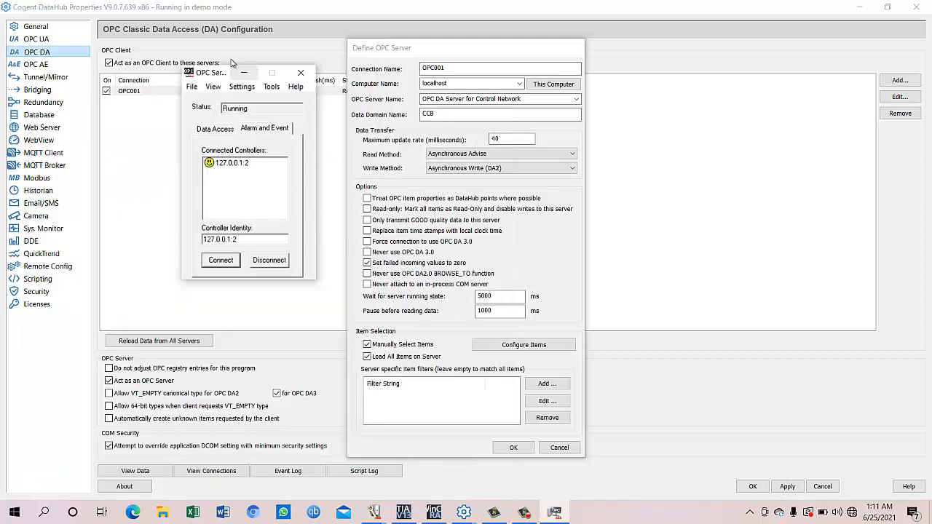
drag(211, 72, 696, 69)
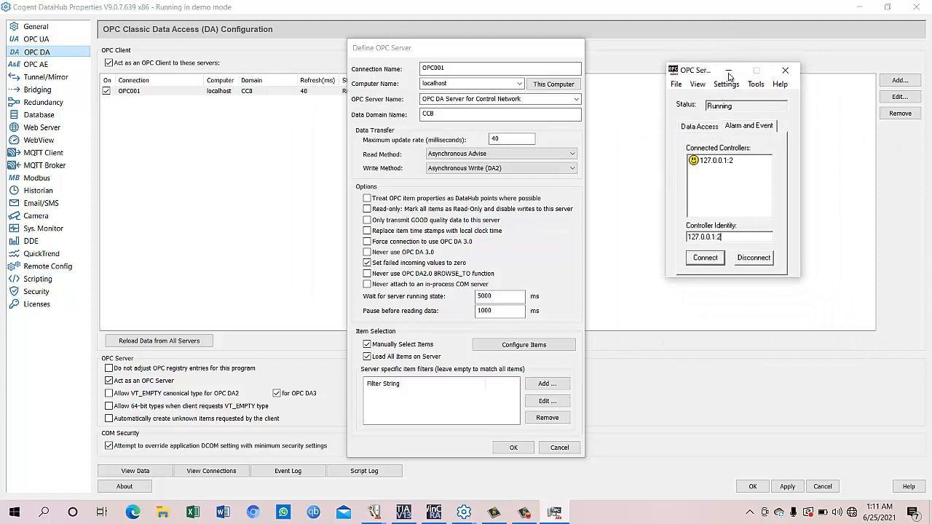
mouse_move(799, 95)
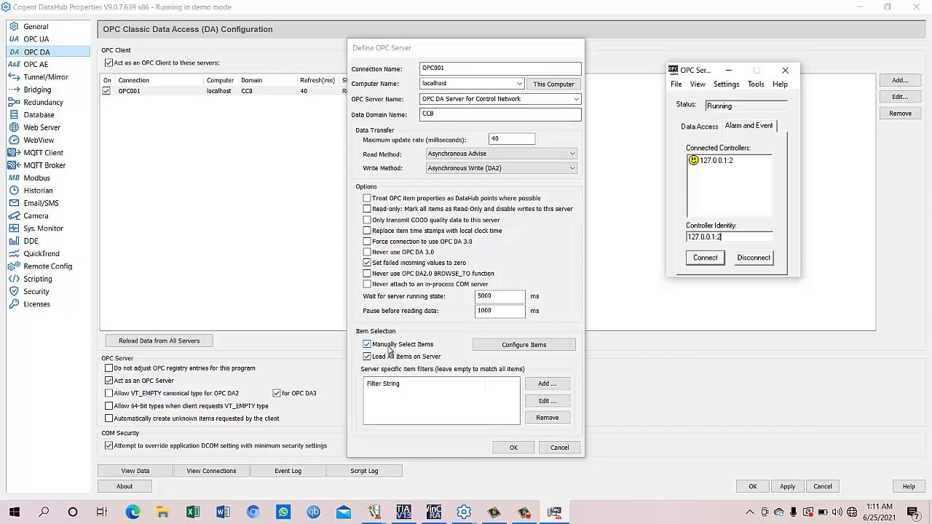
click(523, 345)
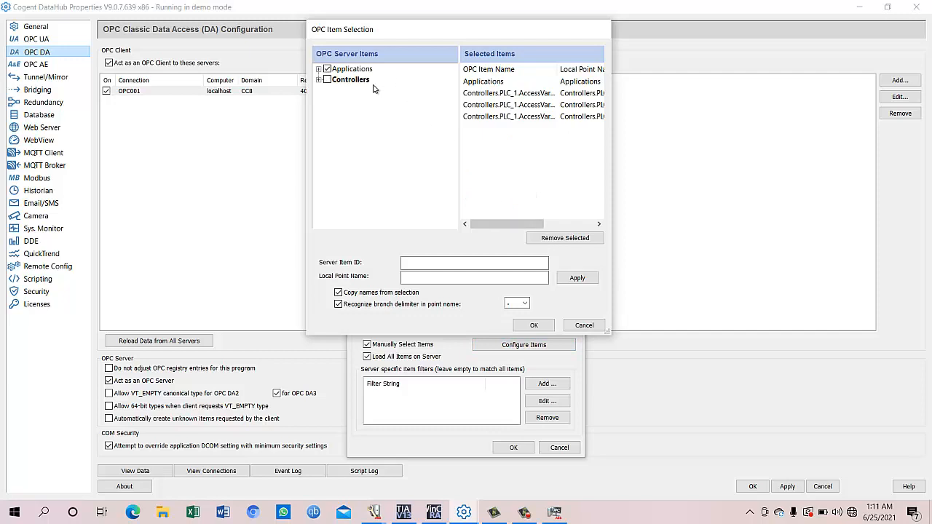
- Inspect run, start and stop under Controllers > PLC_1 > Application_1, then cancel
click(351, 68)
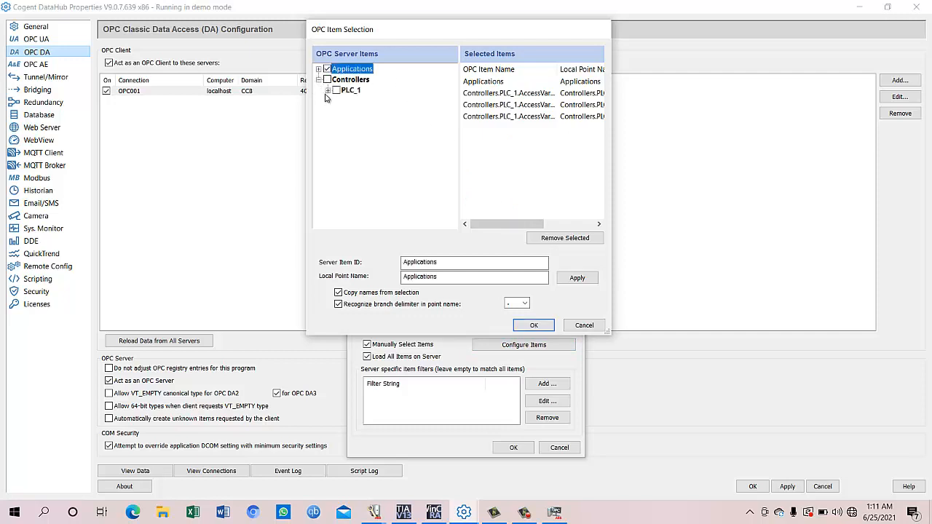
click(328, 90)
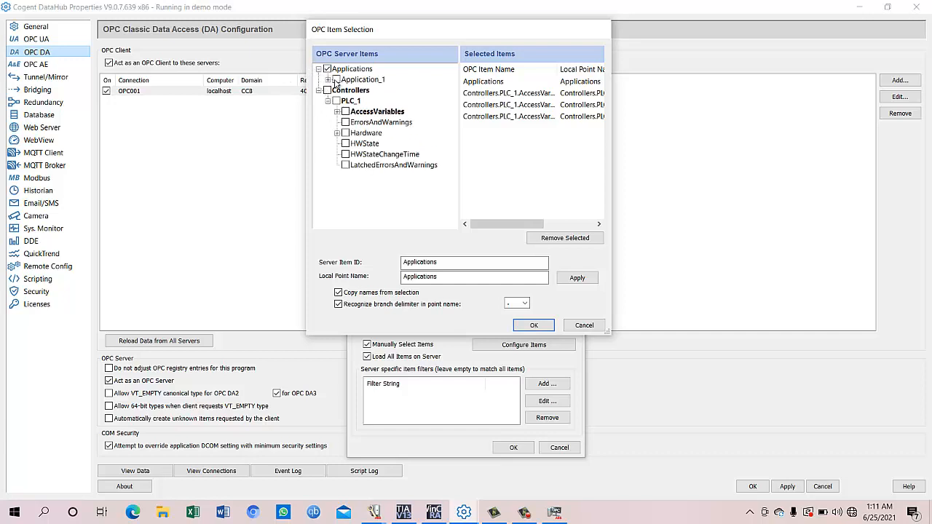
click(336, 80)
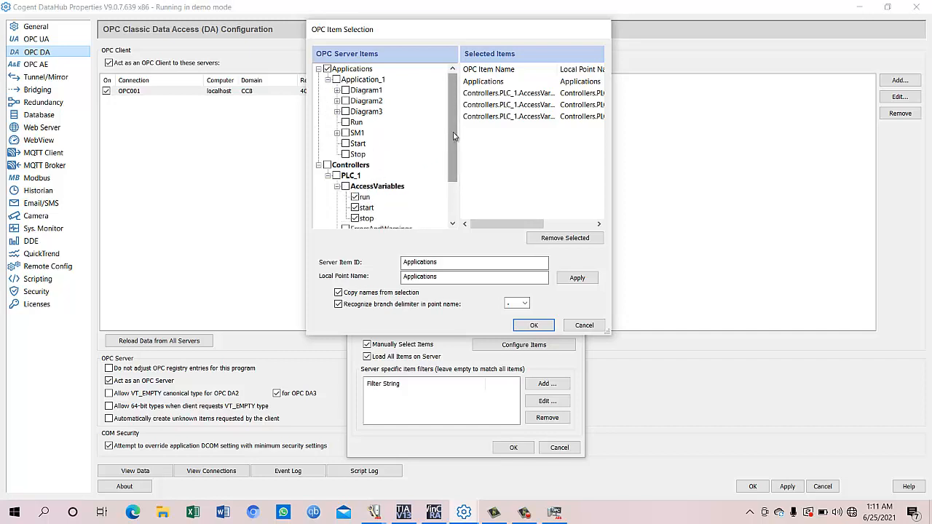
scroll(down, 3)
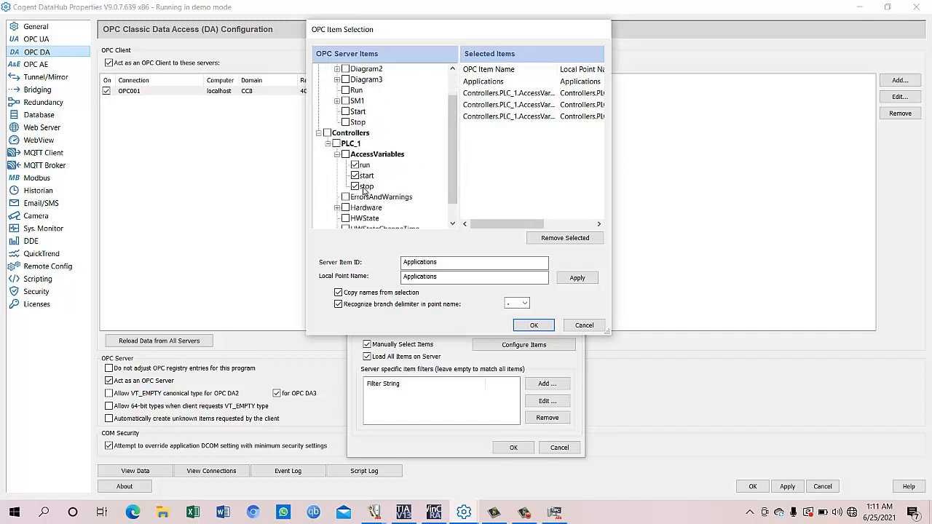
drag(488, 224, 521, 224)
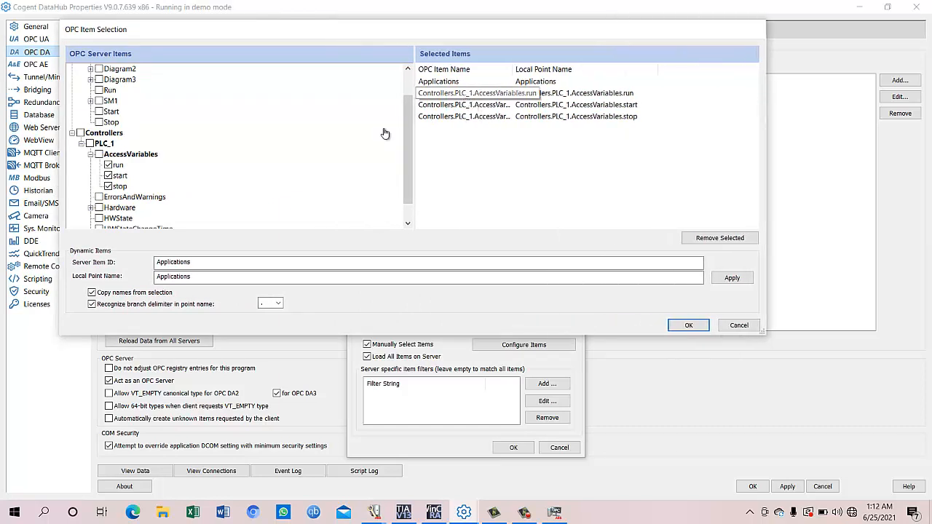
click(480, 104)
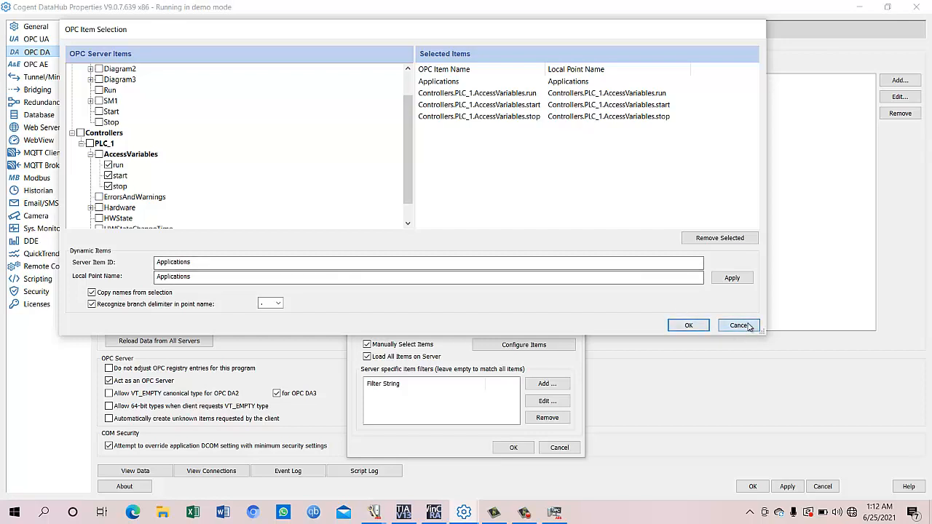
click(739, 325)
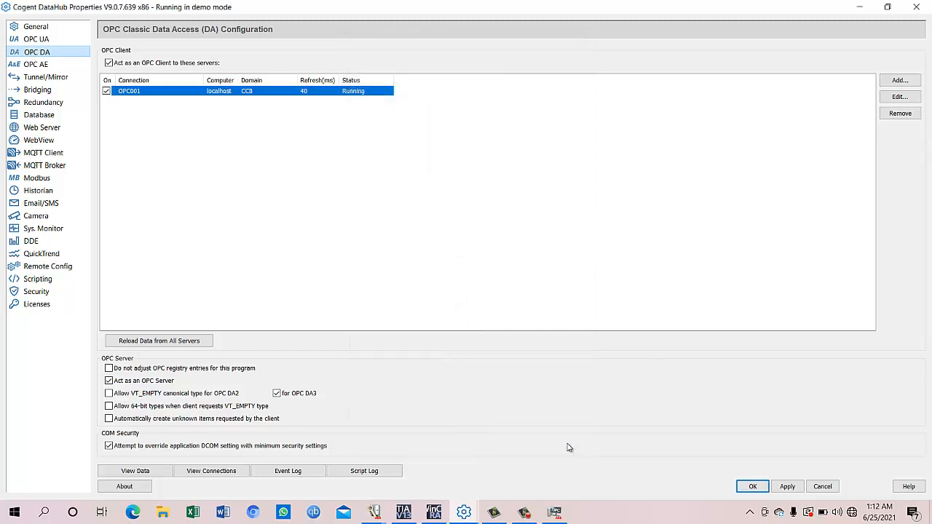
mouse_move(296, 155)
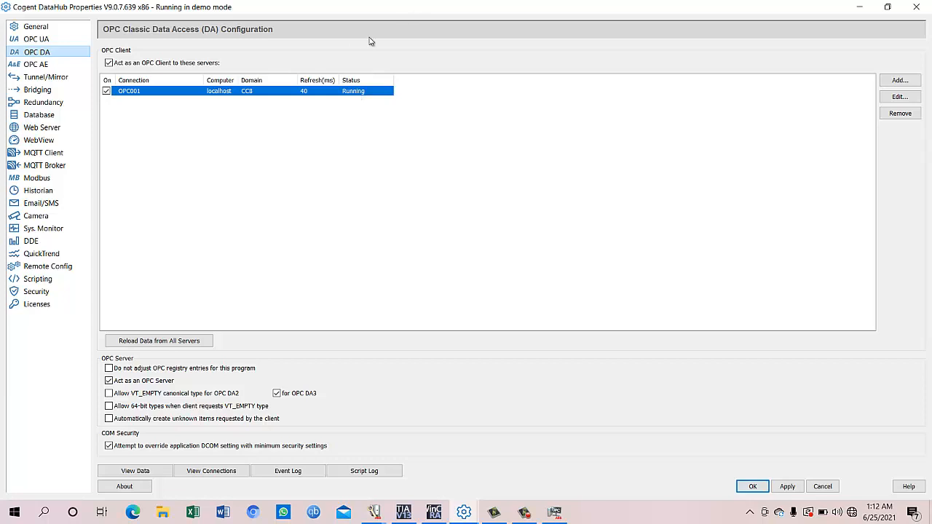
- Show the OPC UA configuration with the running 'tia' client connection
click(36, 39)
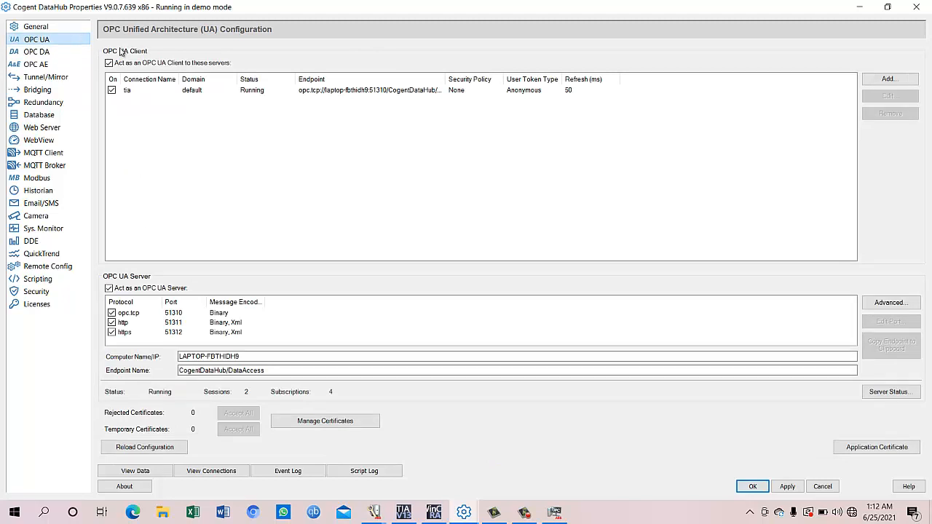
mouse_move(285, 93)
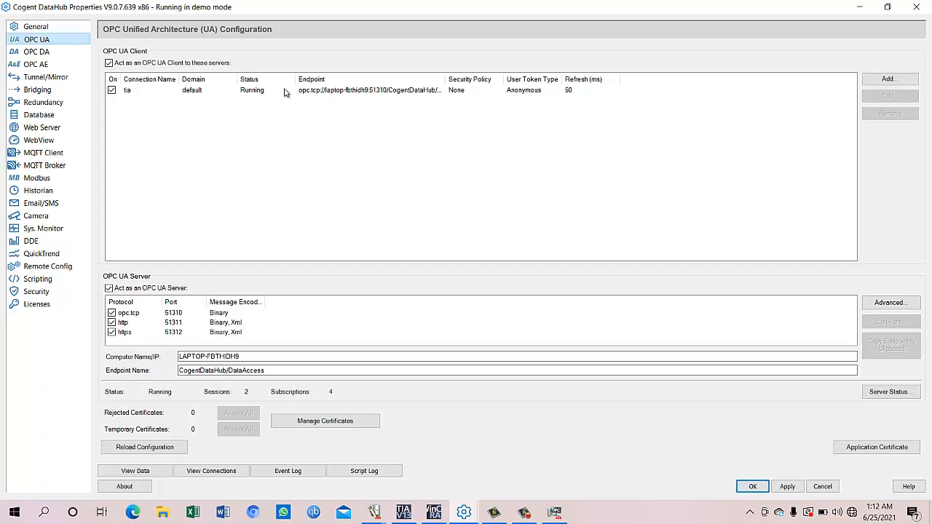
mouse_move(470, 81)
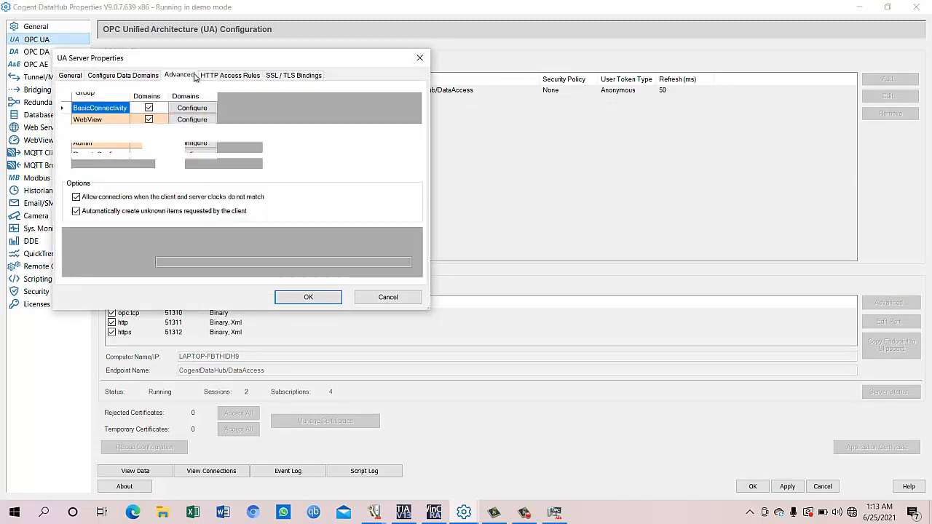
- Review the HTTP access rules, then inspect the tia connection's endpoint URL
click(229, 75)
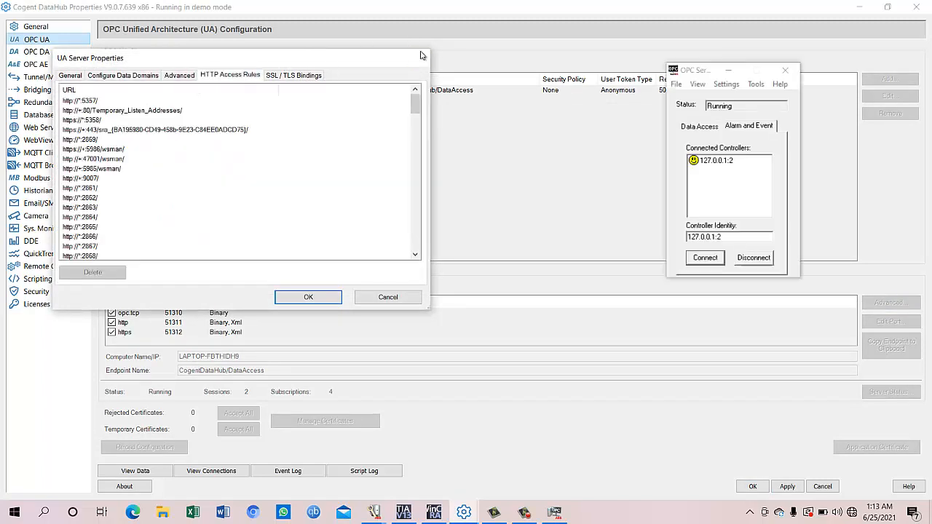
click(307, 297)
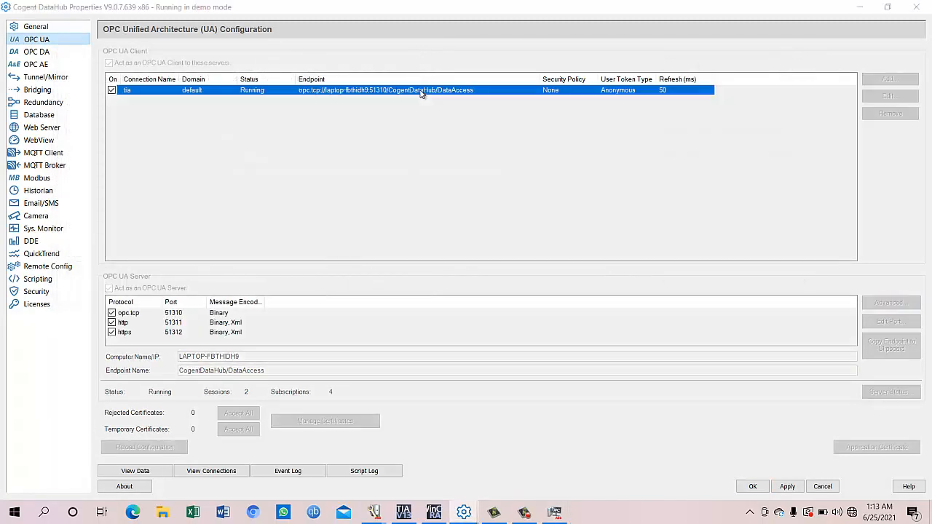
double_click(384, 90)
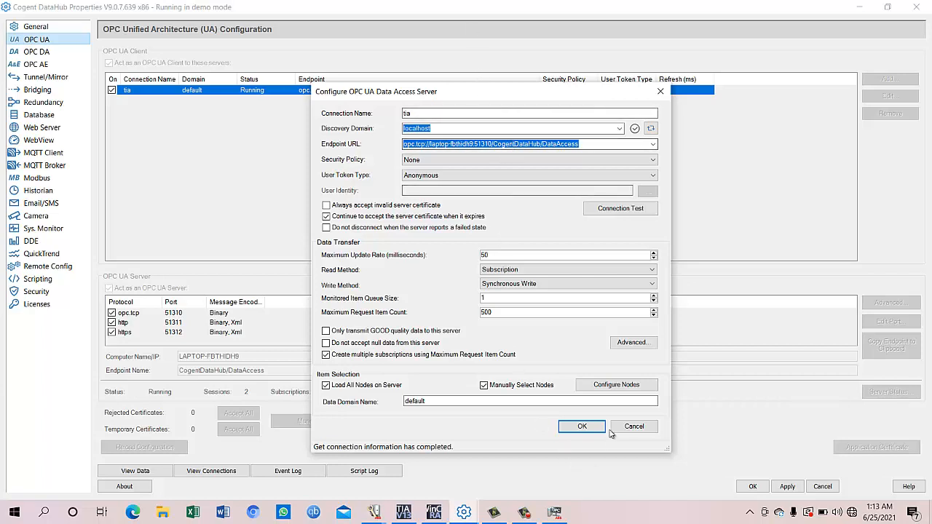
right_click(492, 144)
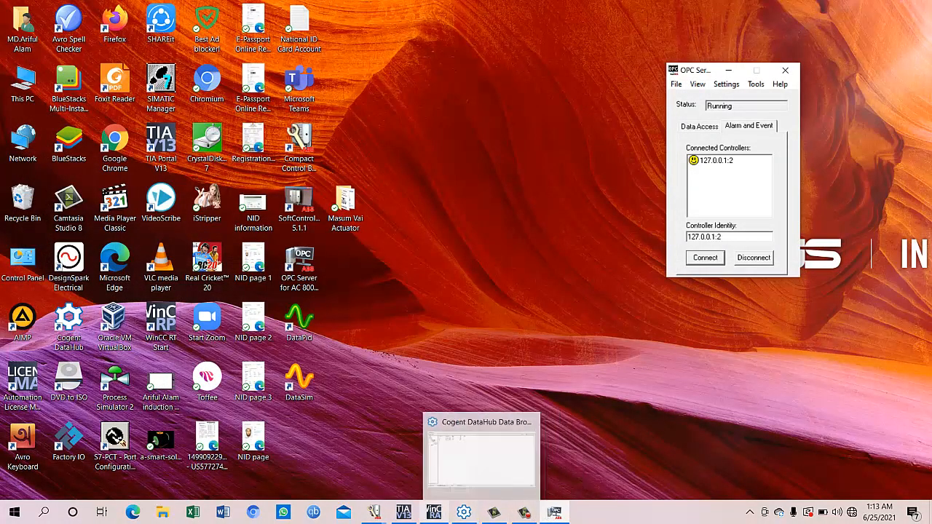
- Return to TIA Portal and check Connection_1's discovery URL on port 51310
click(405, 512)
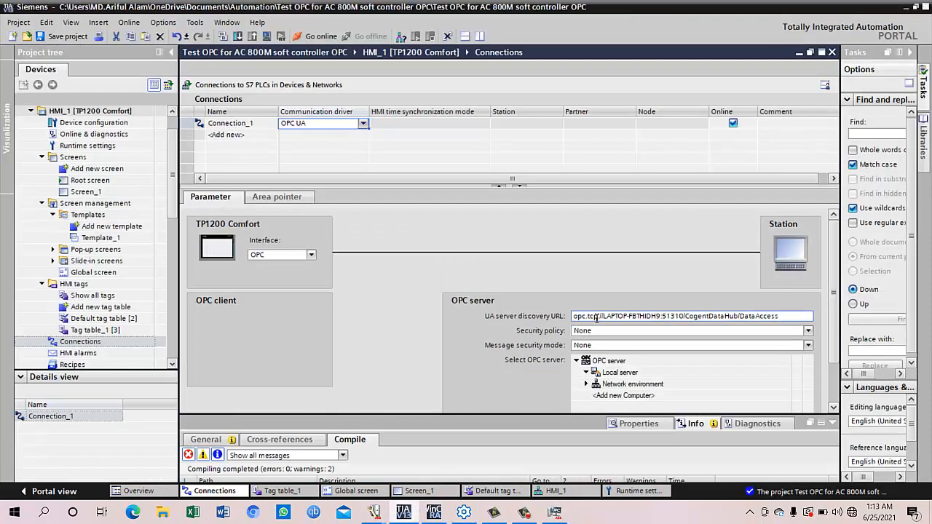
right_click(597, 316)
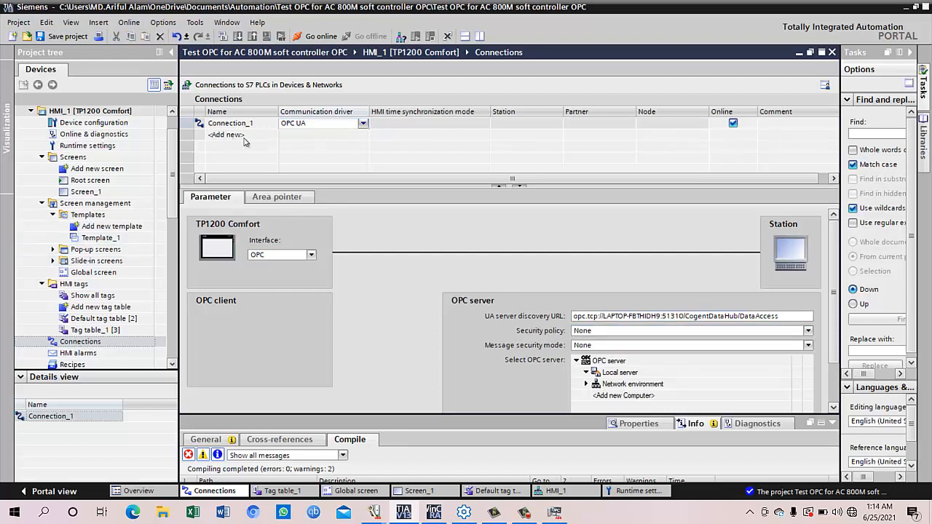
click(684, 316)
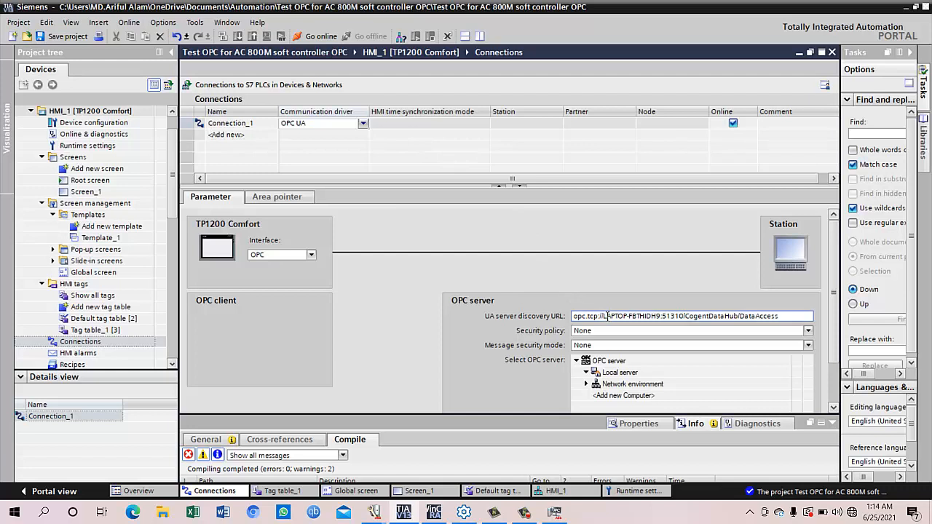
mouse_move(608, 317)
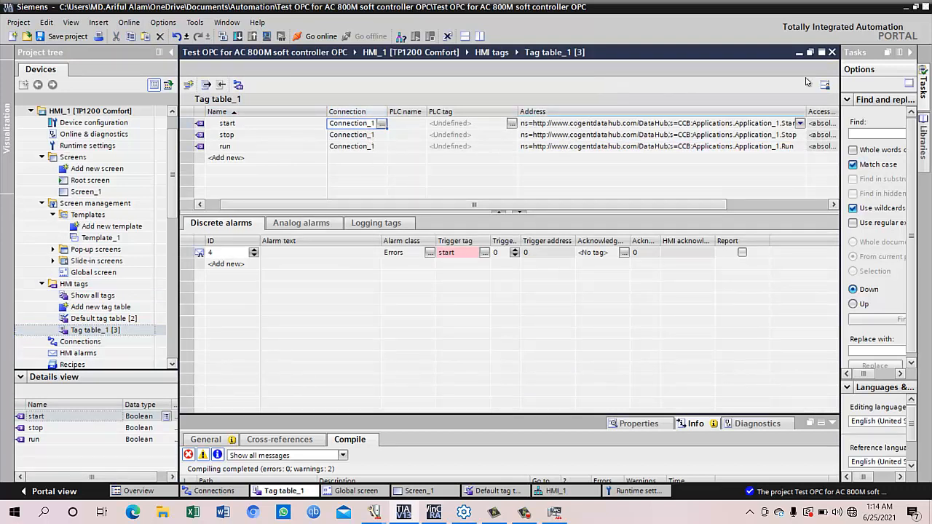
- Browse the OPC UA server tree into Controllers > PLC_1 for the start tag's address
click(656, 123)
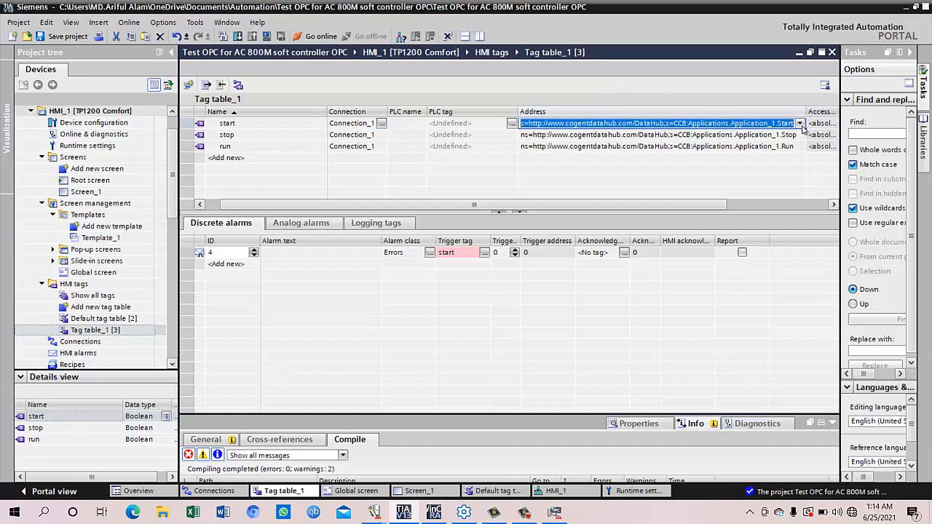
click(800, 123)
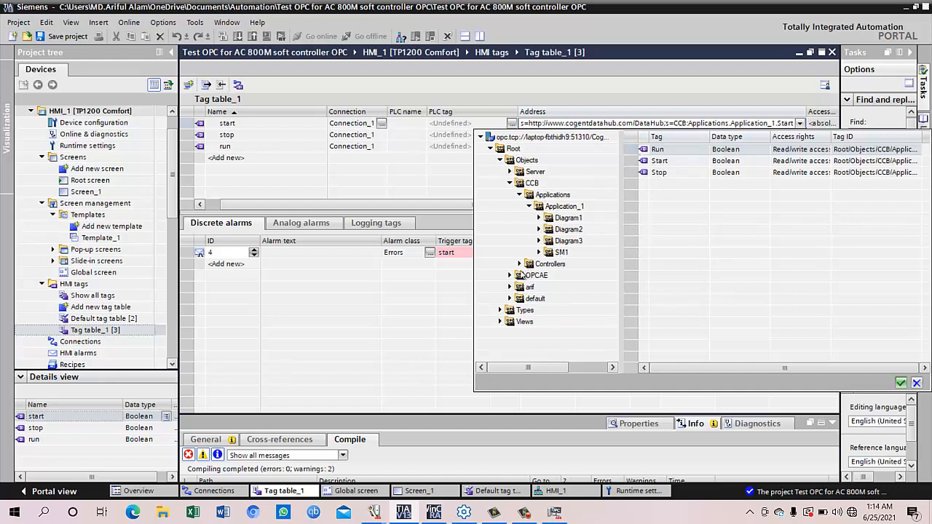
click(564, 206)
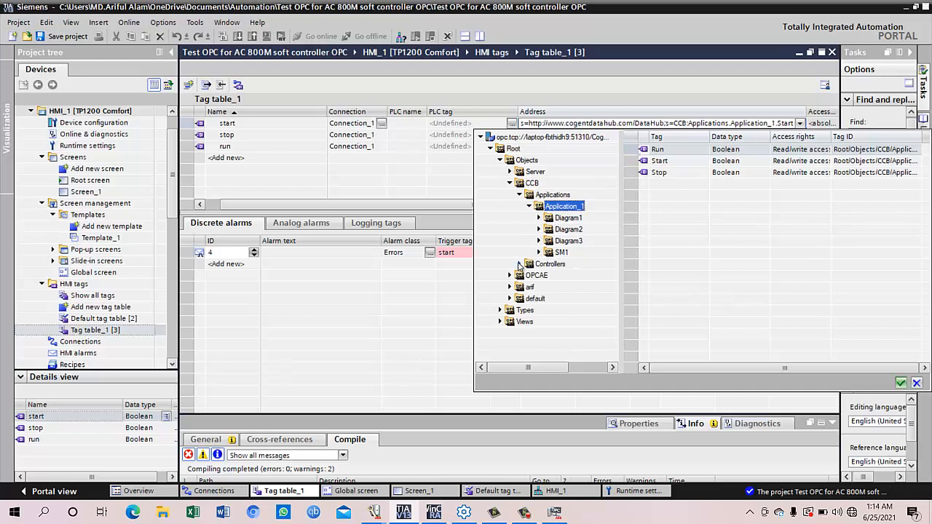
click(509, 264)
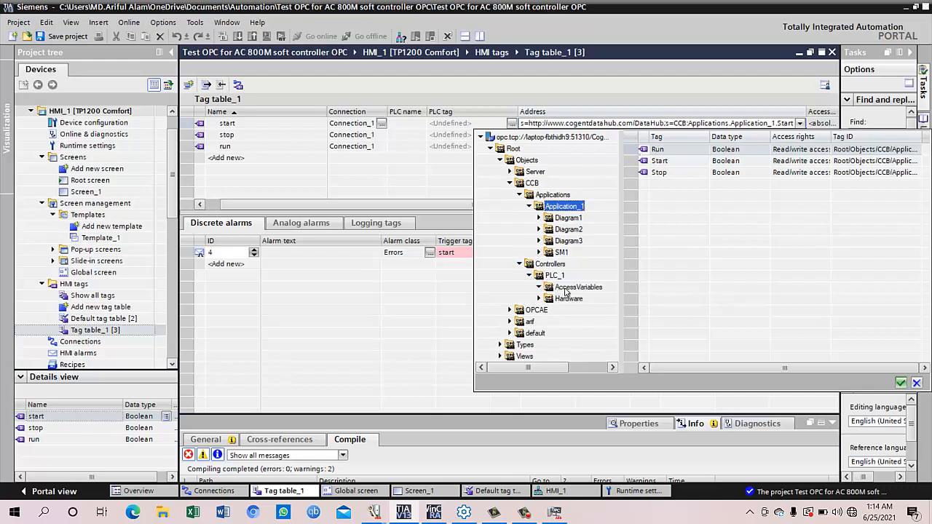
click(579, 286)
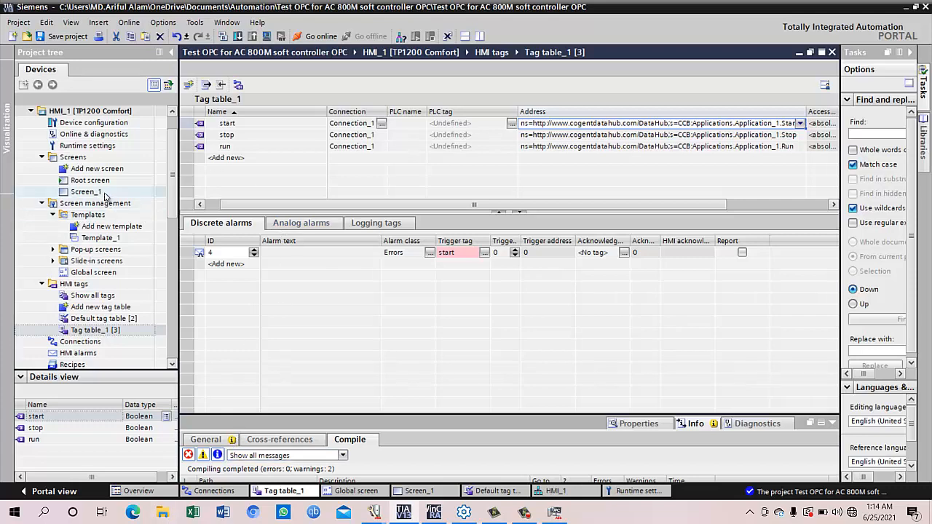
- Open Screen_1 and inspect its Start button in the HMI editor
double_click(86, 191)
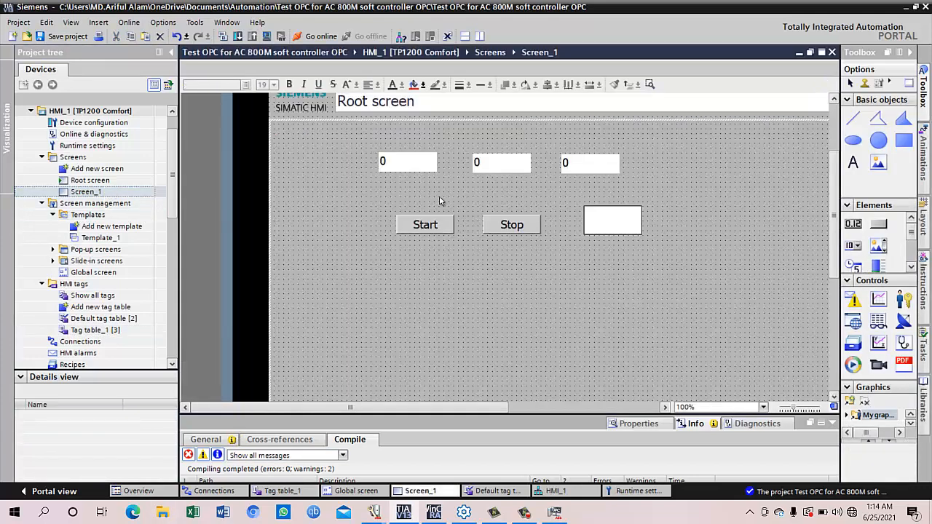
click(425, 225)
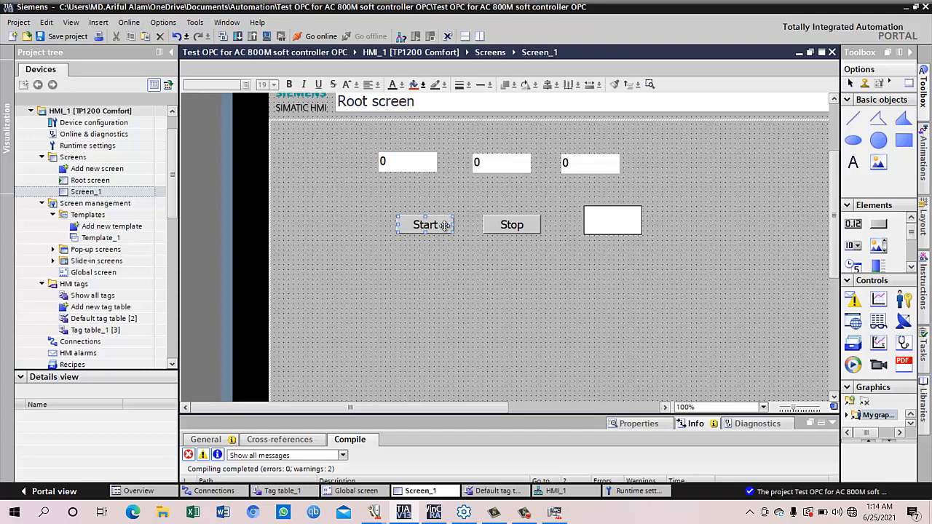
mouse_move(426, 224)
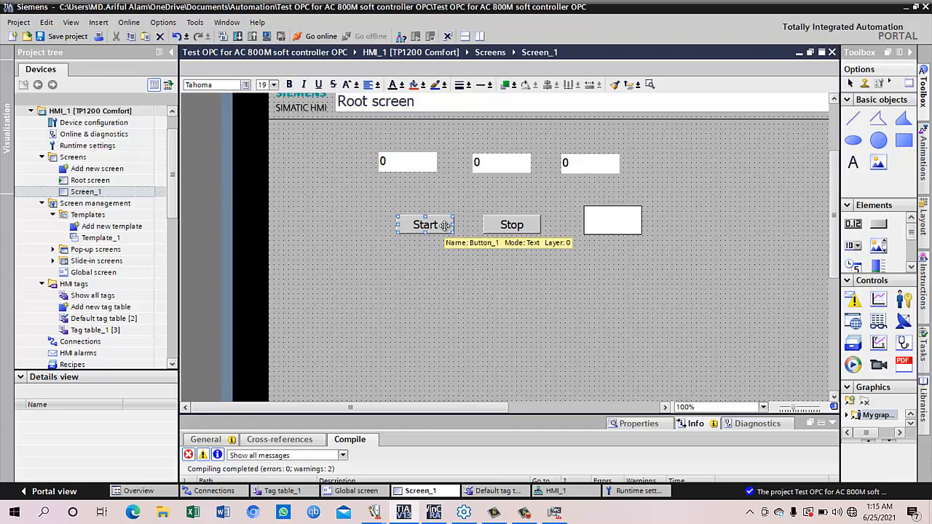
mouse_move(493, 242)
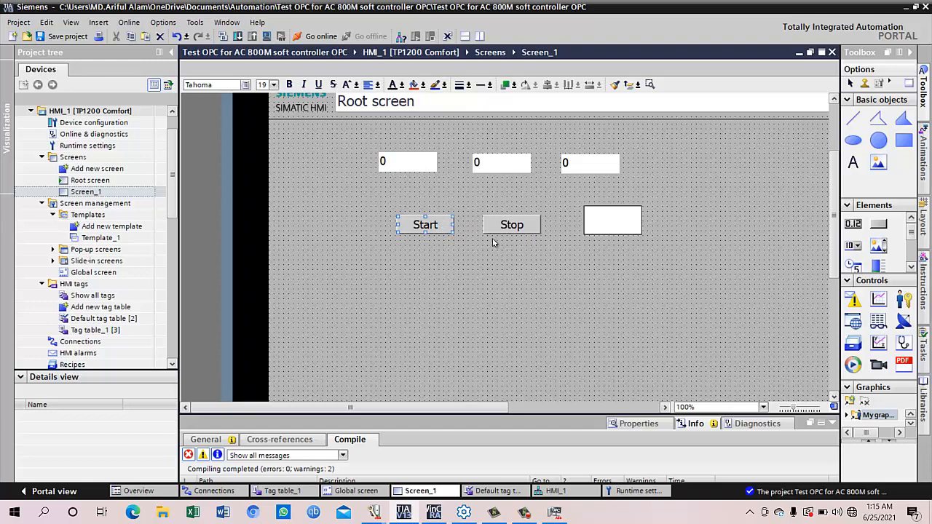
click(512, 225)
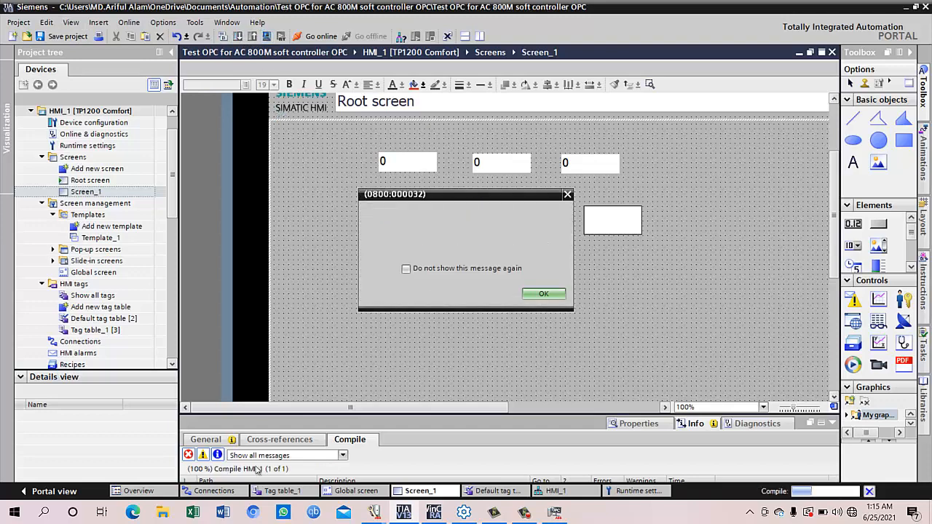
- Dismiss the compile message and run Screen_1 beside DataHub's browser, where run, start and stop read 0
click(543, 294)
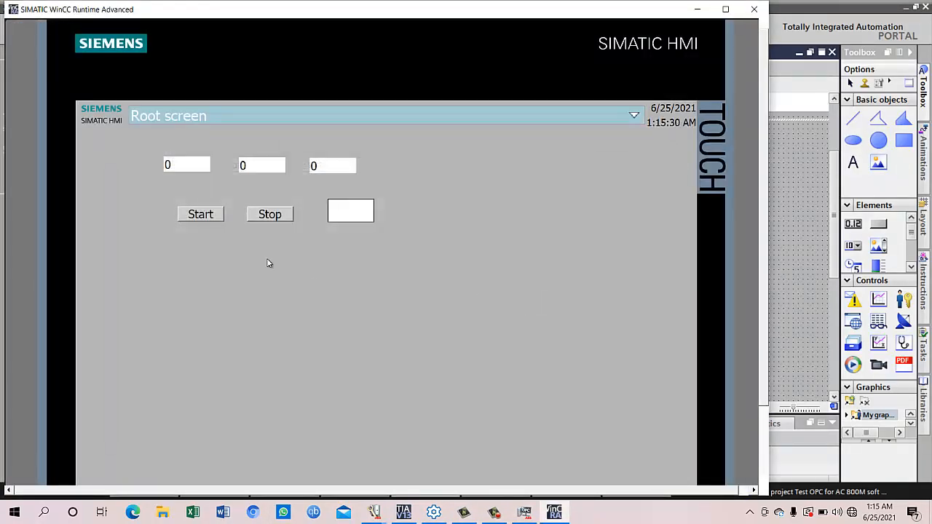
click(200, 213)
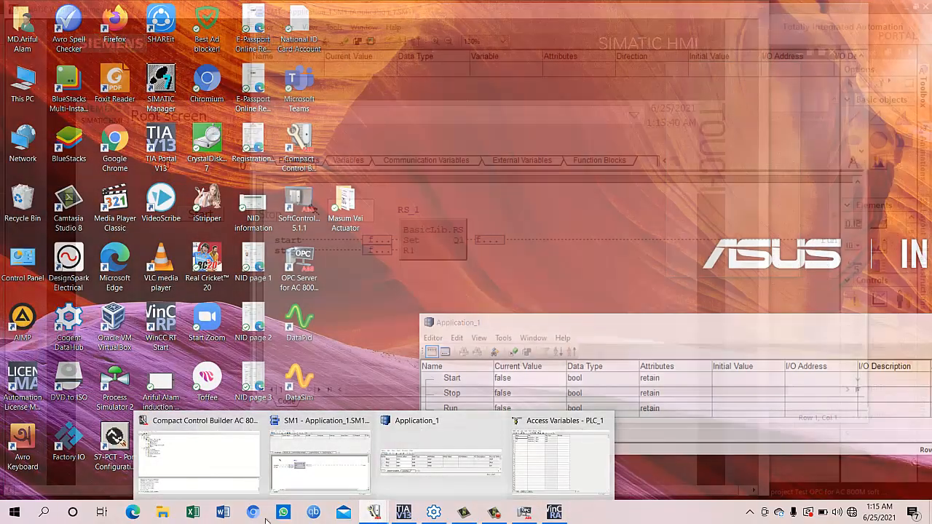
click(496, 421)
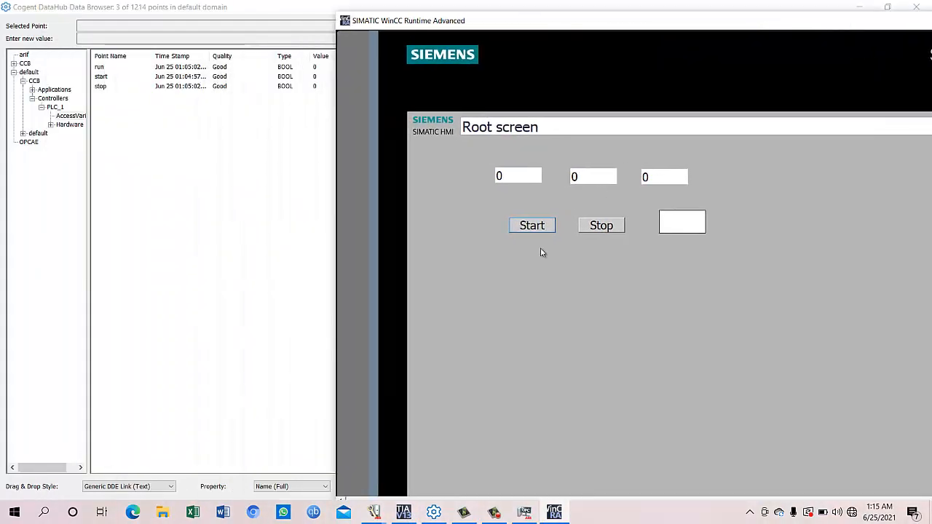
- Press Start on Screen_1 to latch run at 1 and light the indicator
click(531, 225)
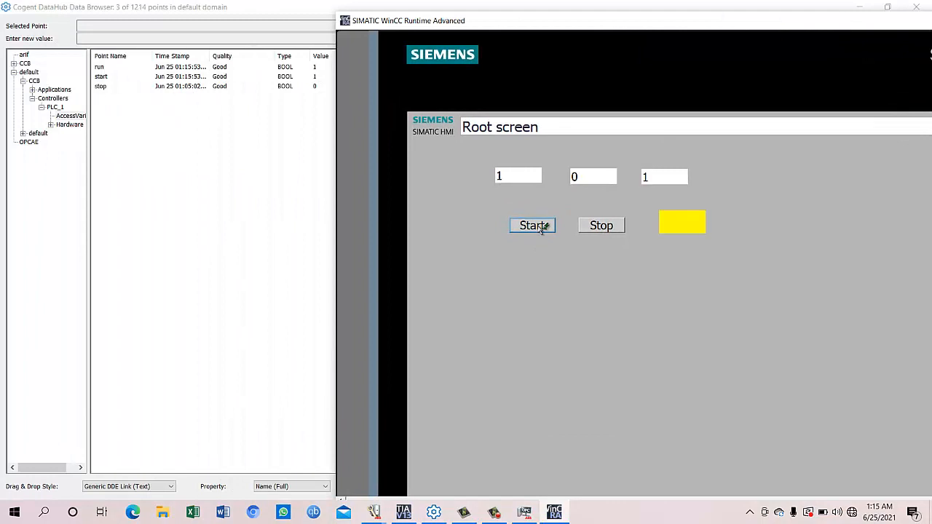
click(532, 225)
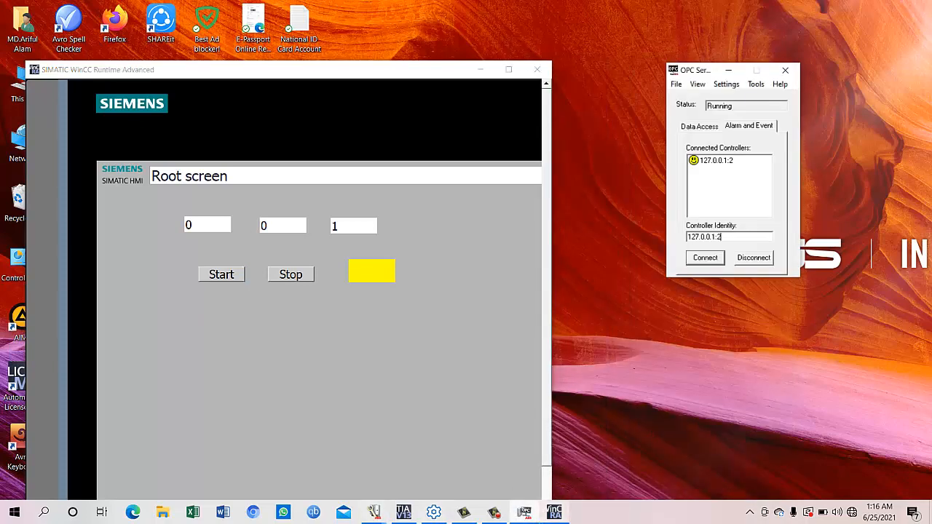
- With DataHub's point values visible, press Stop to reset run to 0, then press Start
click(433, 512)
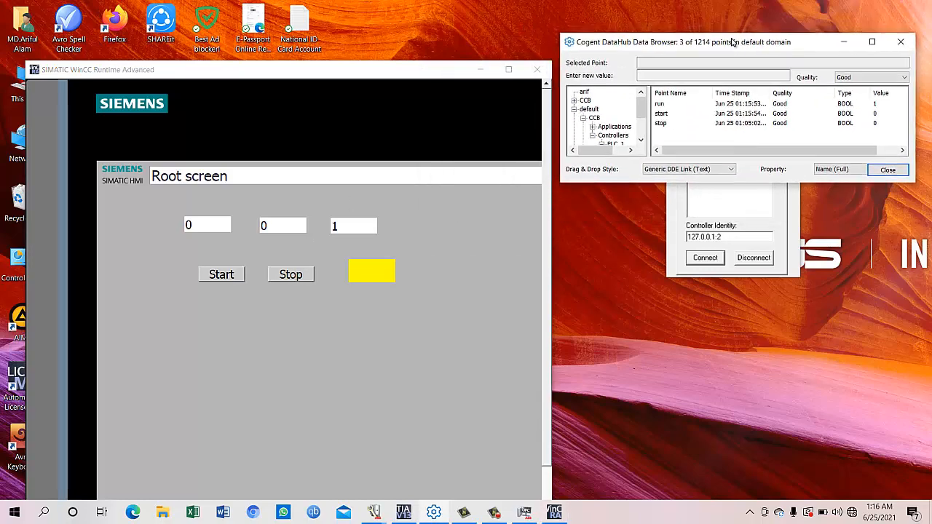
click(291, 274)
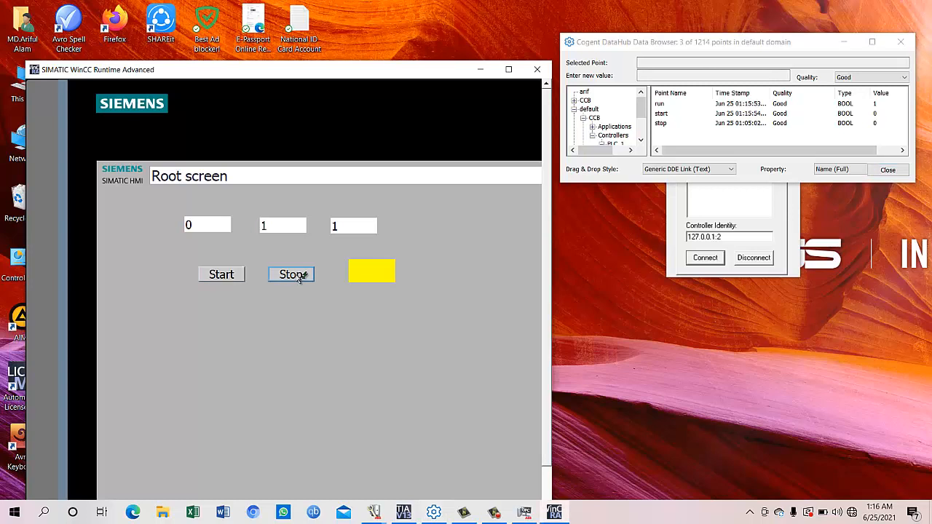
click(291, 275)
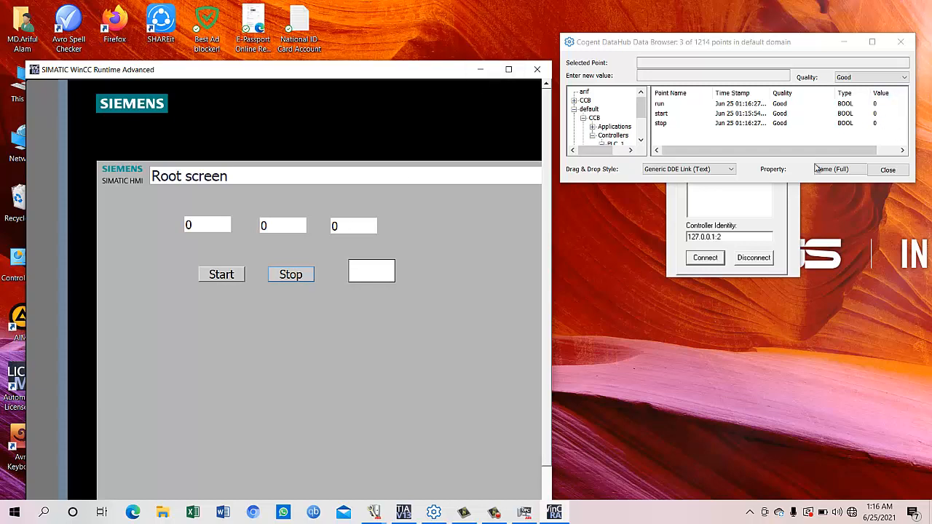
click(221, 274)
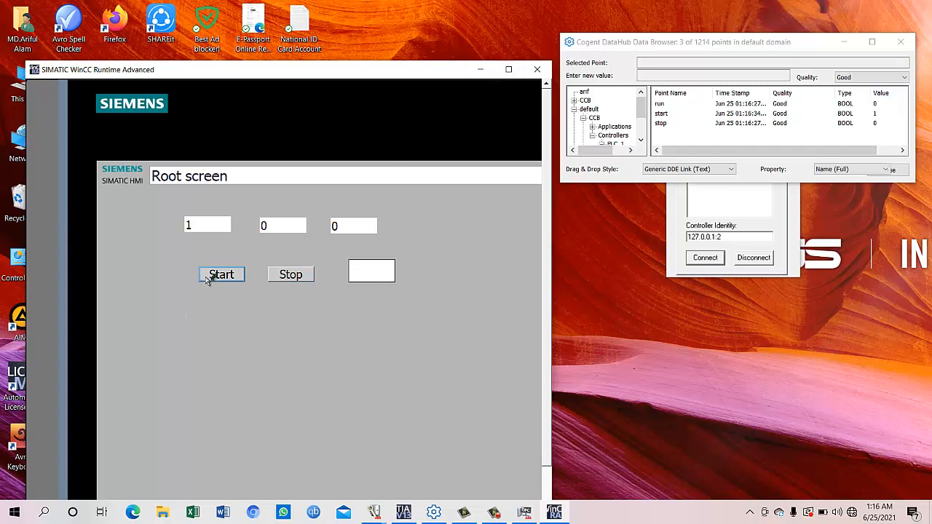
click(222, 274)
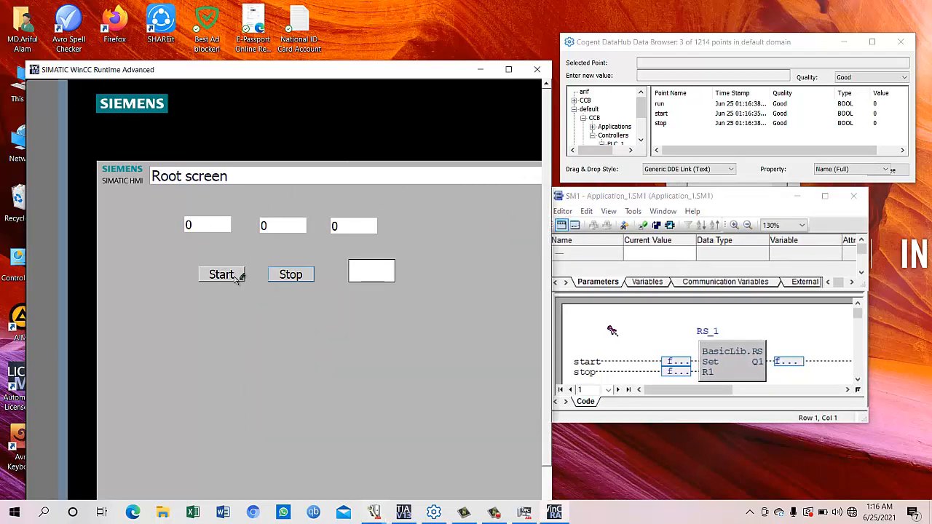
- Press Start, then Stop, watching the SM1 RS block output go true and back to 0
click(222, 274)
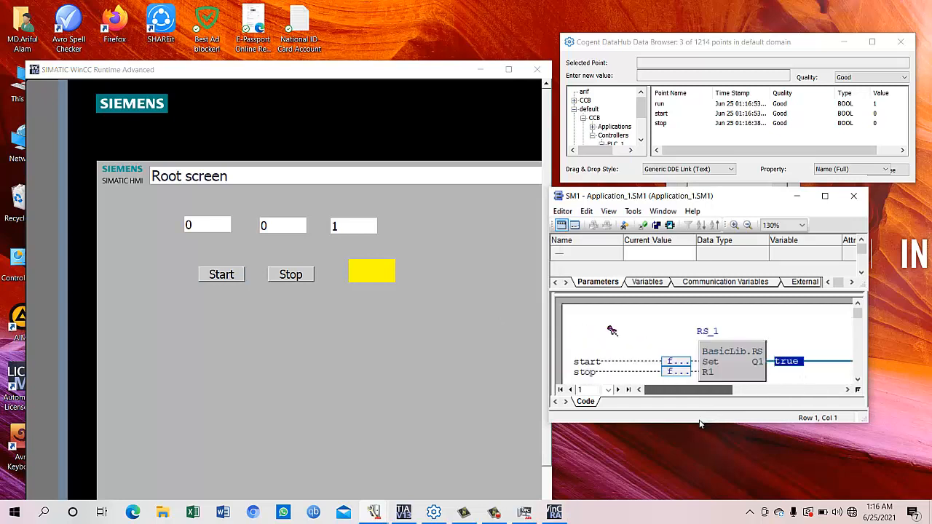
click(291, 275)
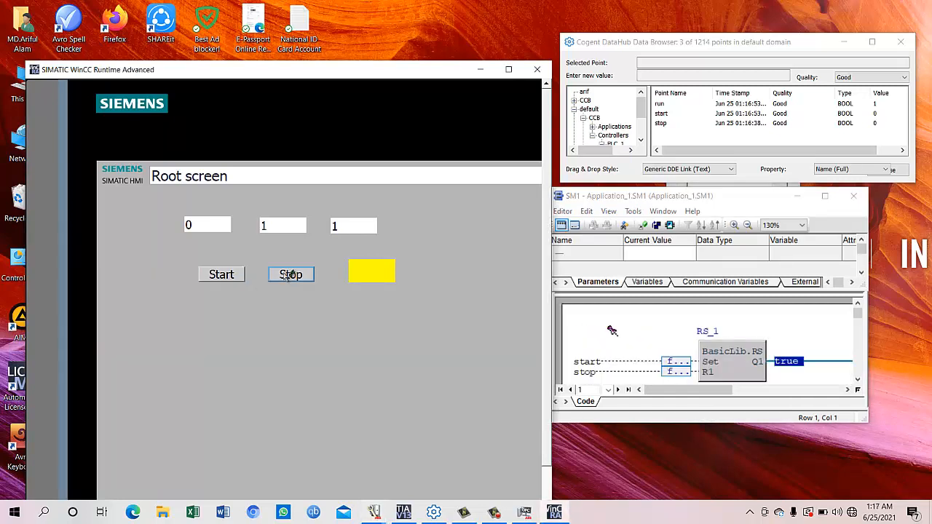
click(291, 274)
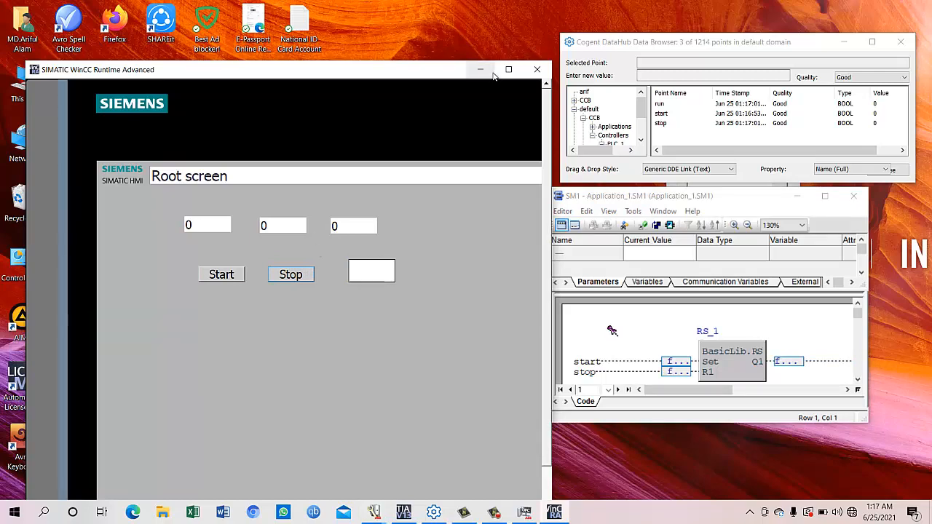
- Maximize the WinCC Runtime Advanced window while DataHub still shows run, start and stop at 0
click(508, 69)
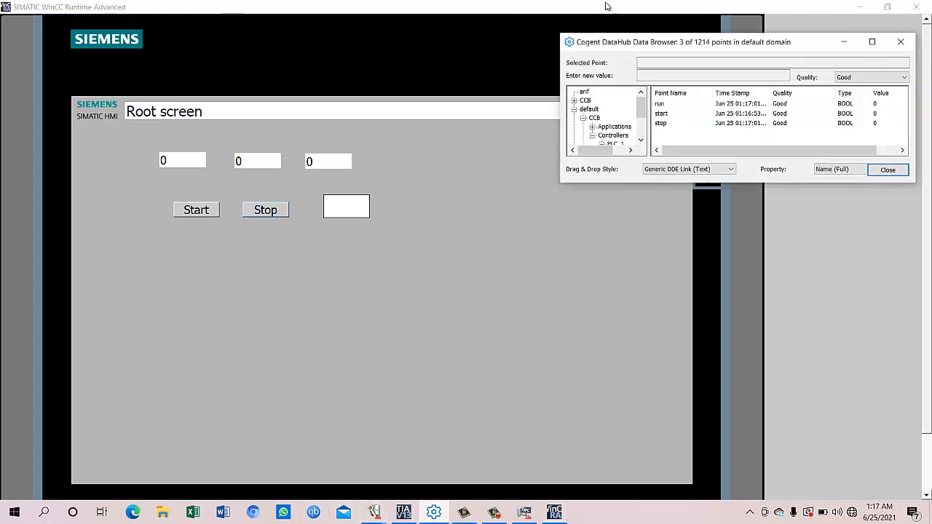
mouse_move(603, 55)
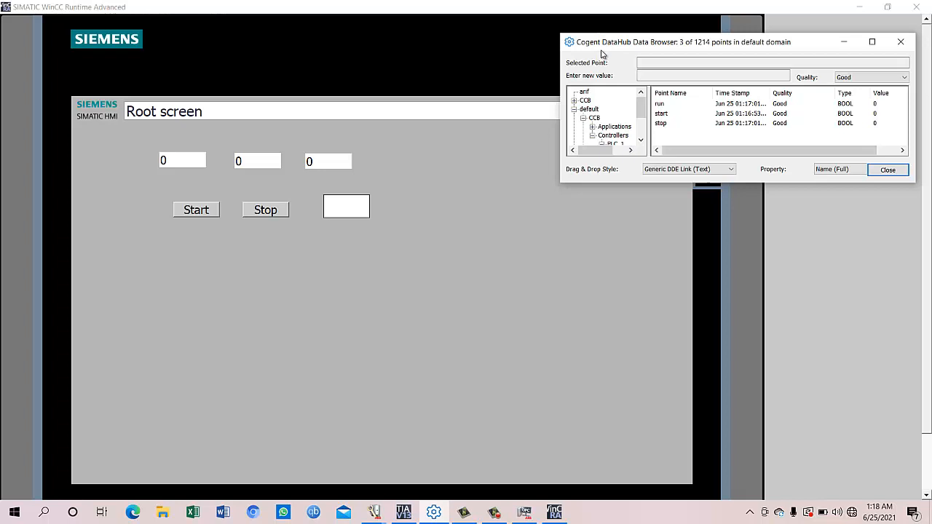
mouse_move(646, 35)
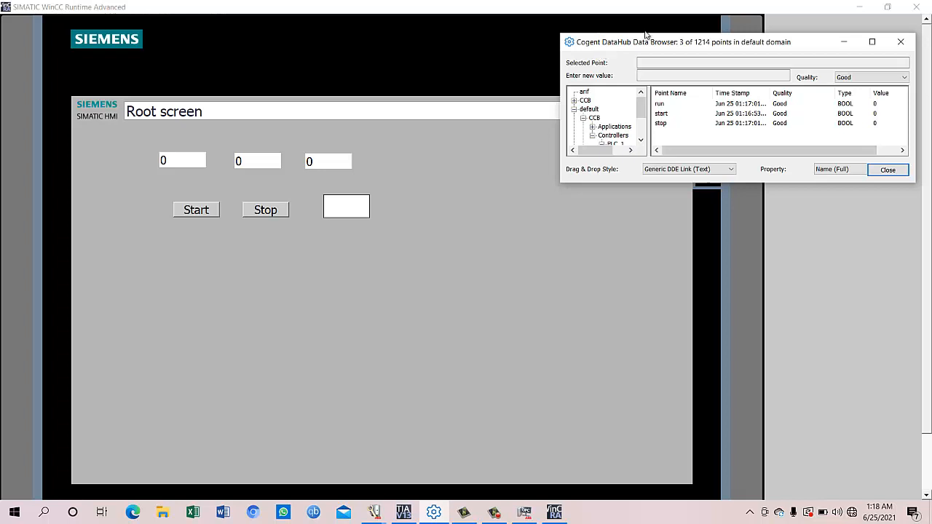